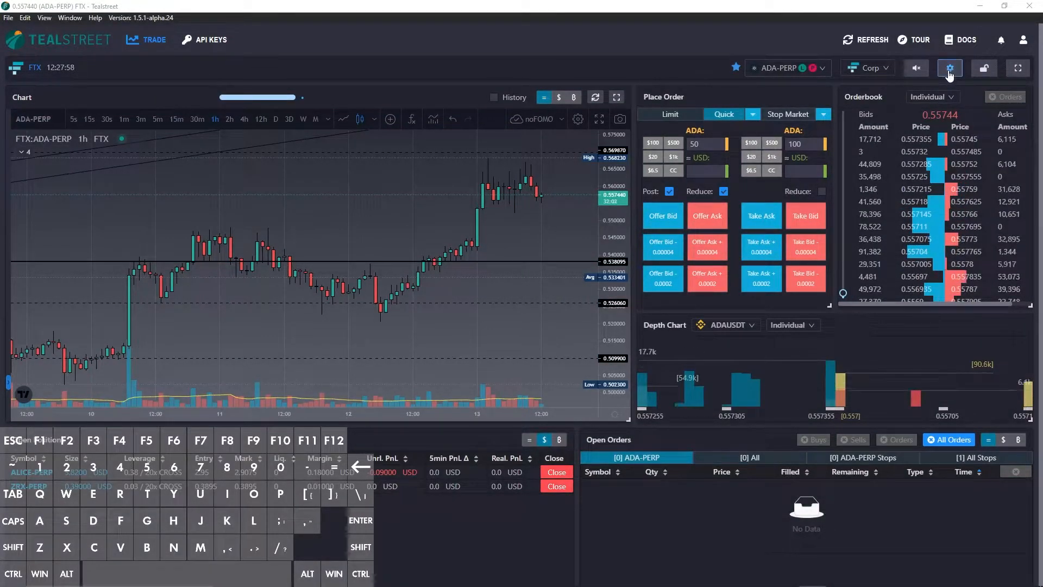
# Step: Review the Hotkeys bindings in trade settings and edit the limit-at-clicked-price hotkey
pyautogui.click(950, 67)
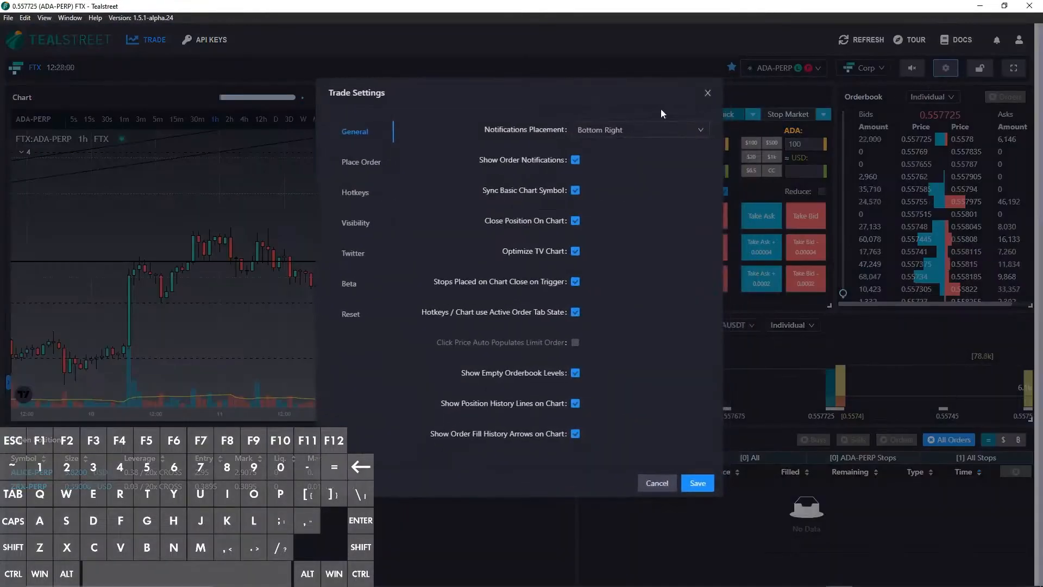
pyautogui.click(355, 192)
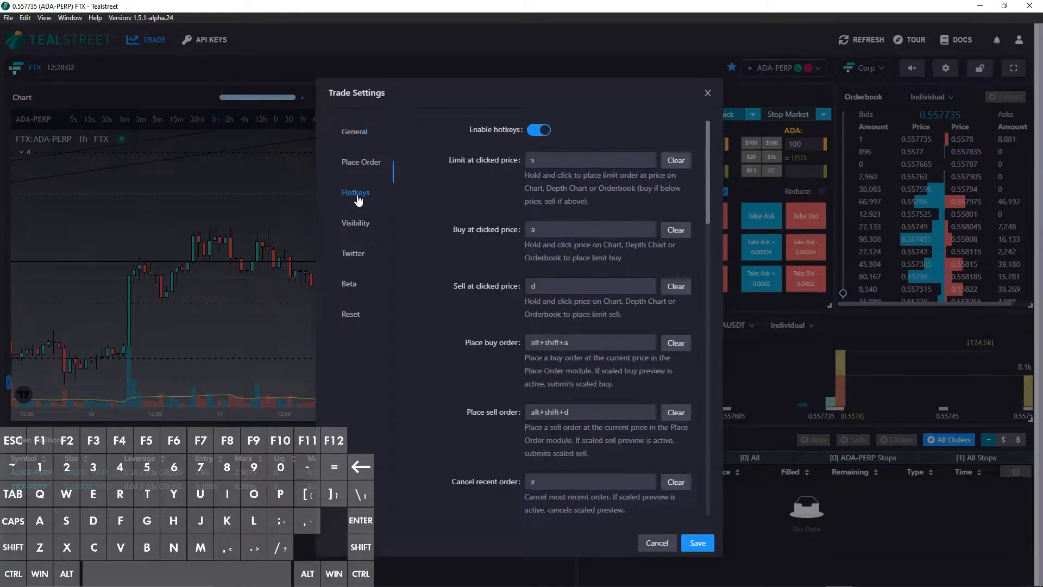
pyautogui.scroll(-3)
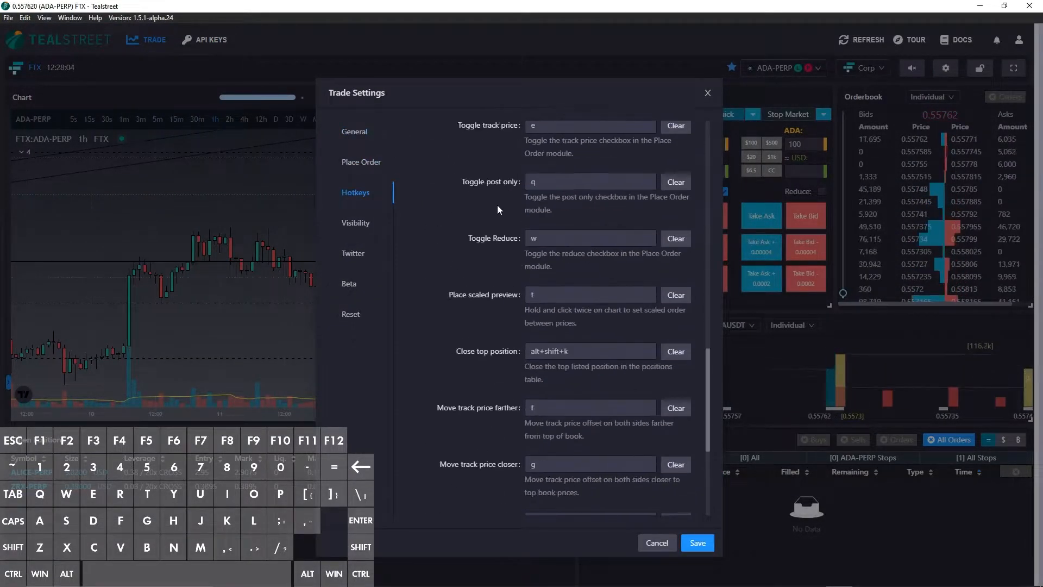
pyautogui.scroll(-3)
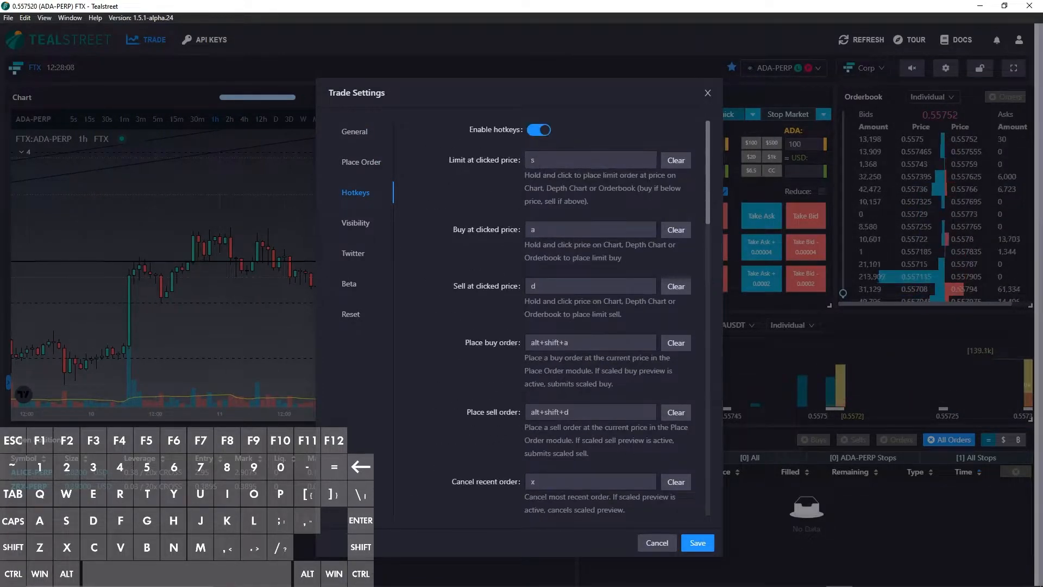
pyautogui.scroll(-3)
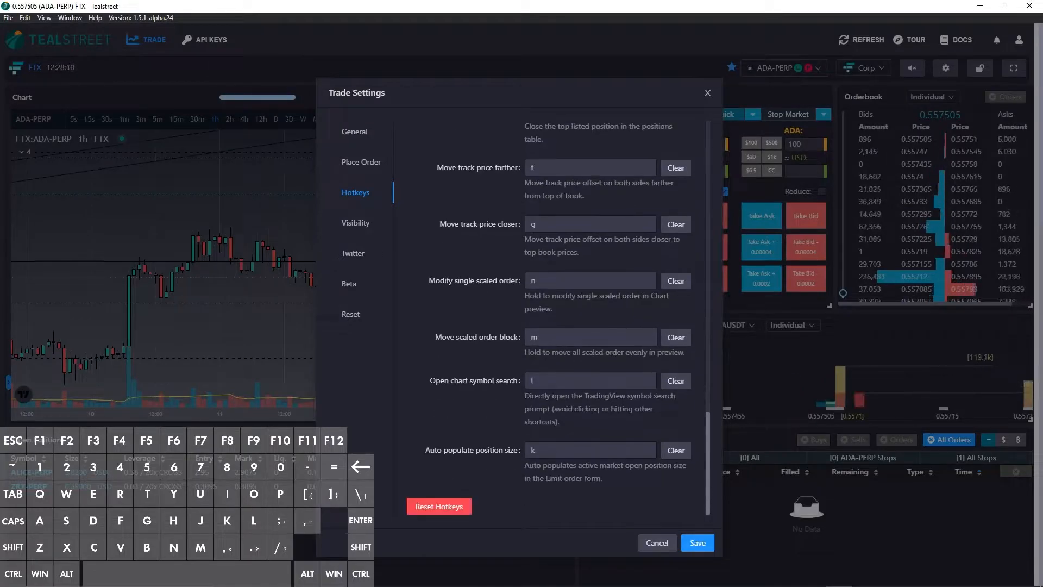
pyautogui.scroll(-3)
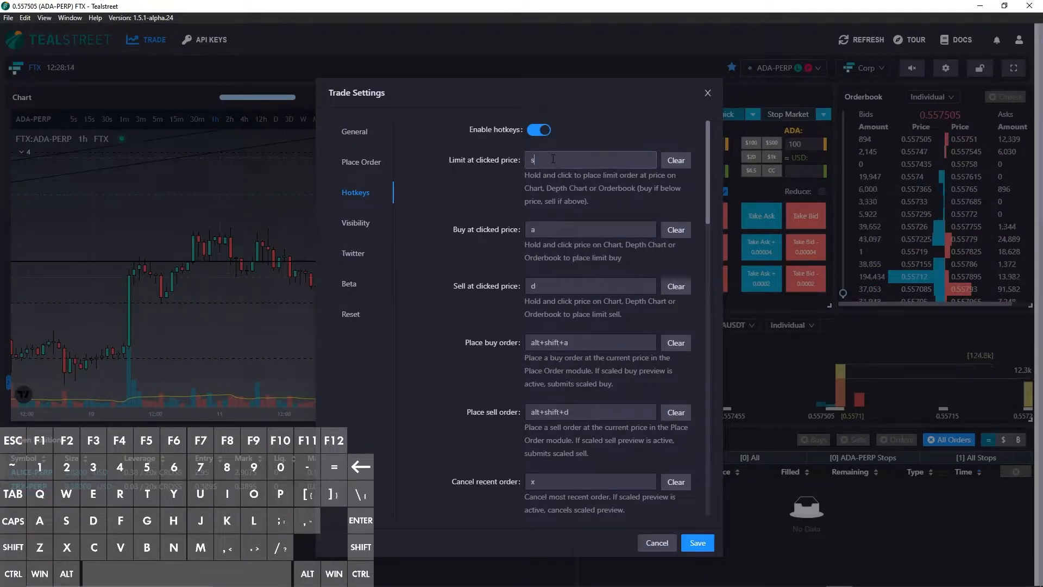
pyautogui.click(676, 159)
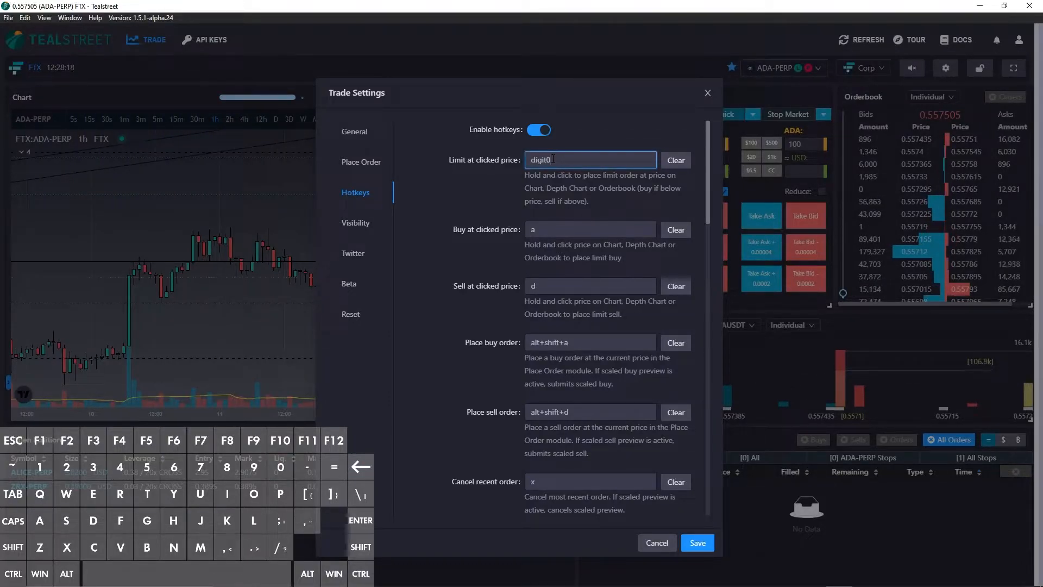
# Step: Reset all hotkeys to their default bindings and confirm
pyautogui.scroll(-3)
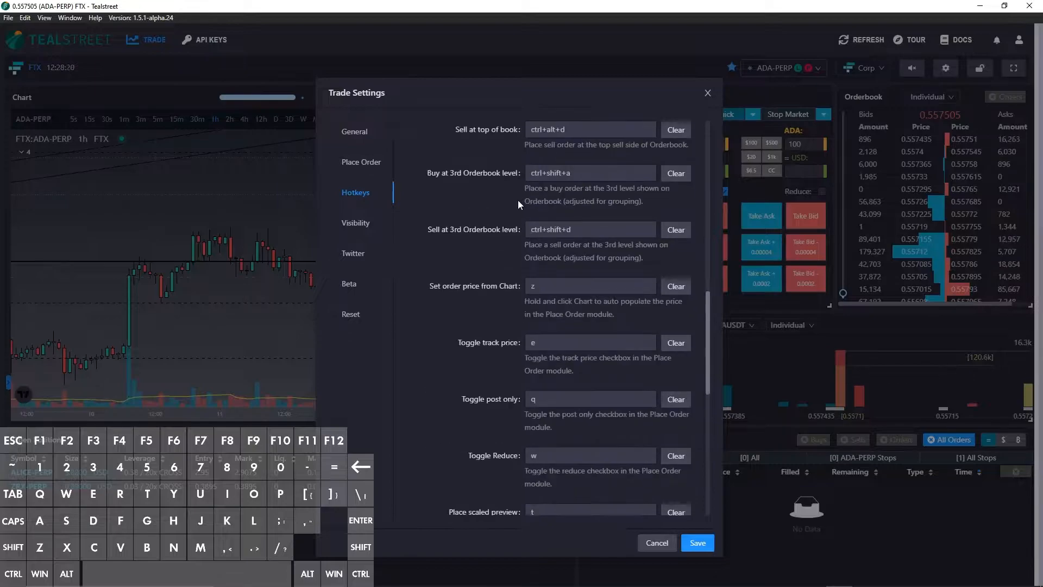
pyautogui.scroll(-3)
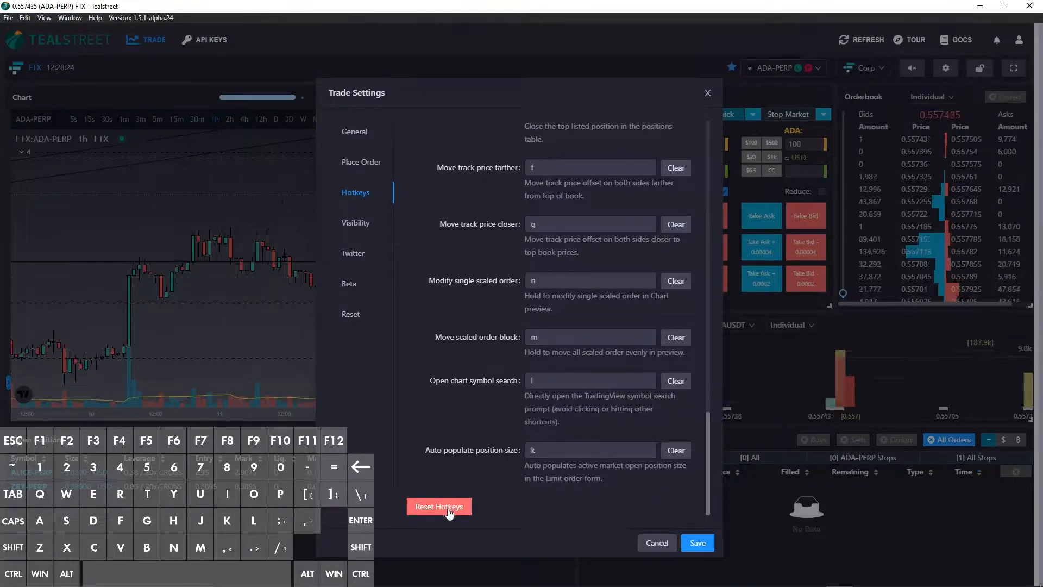
pyautogui.click(439, 507)
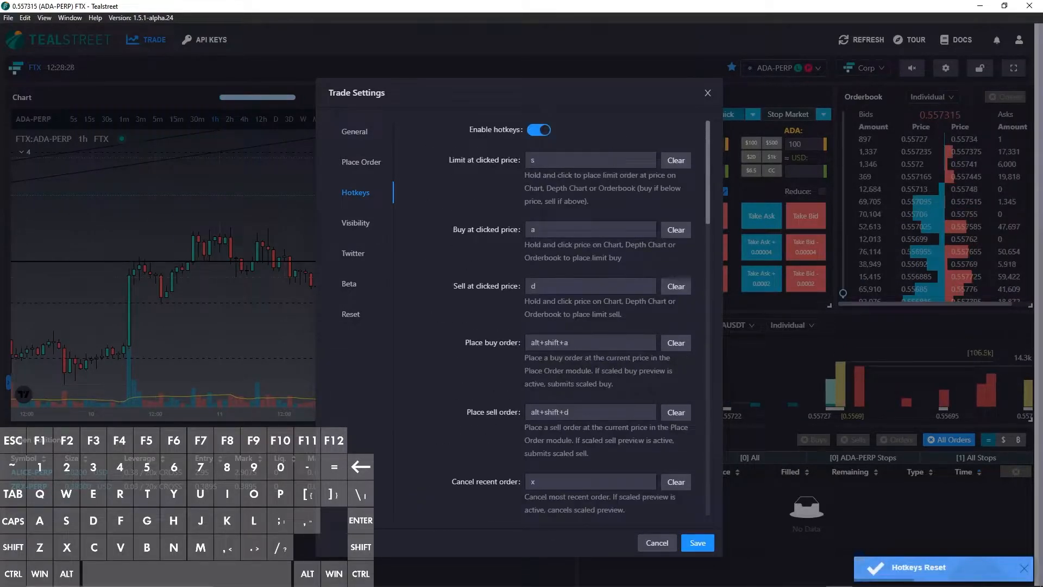
pyautogui.click(698, 542)
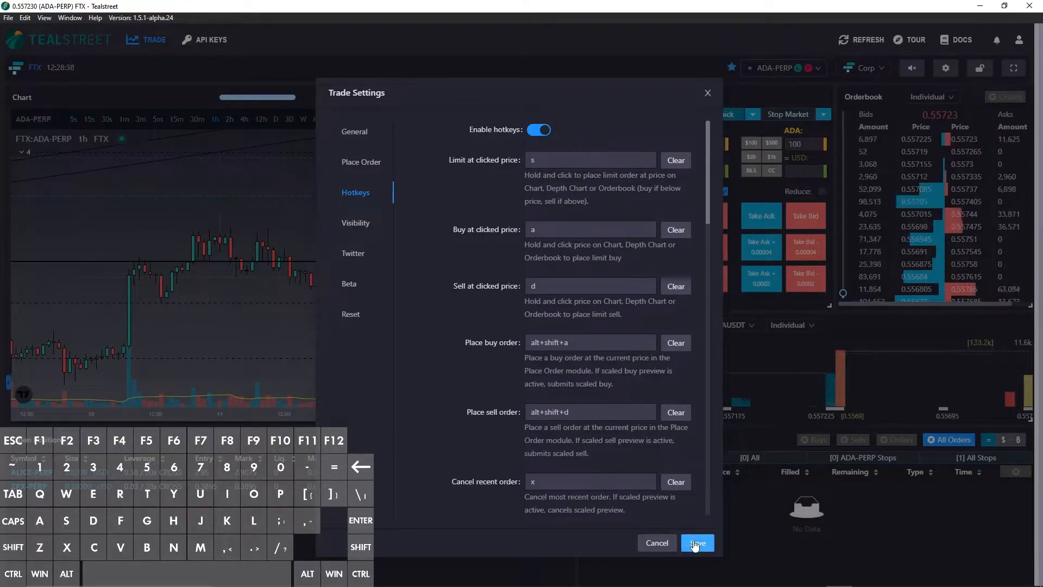
pyautogui.click(697, 542)
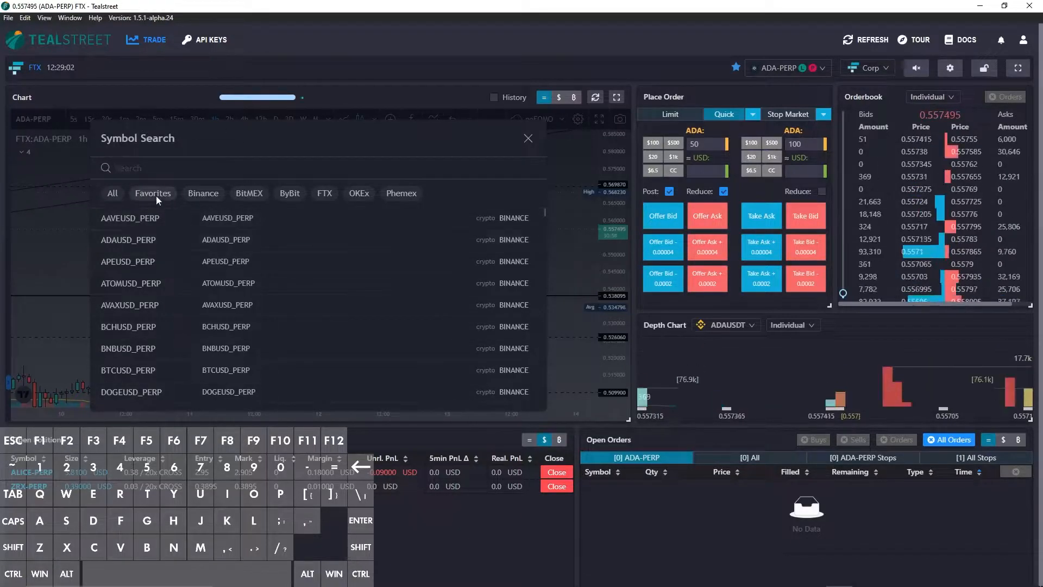
# Step: Browse the Favorites, ByBit and Phemex symbol lists in Symbol Search
pyautogui.click(152, 193)
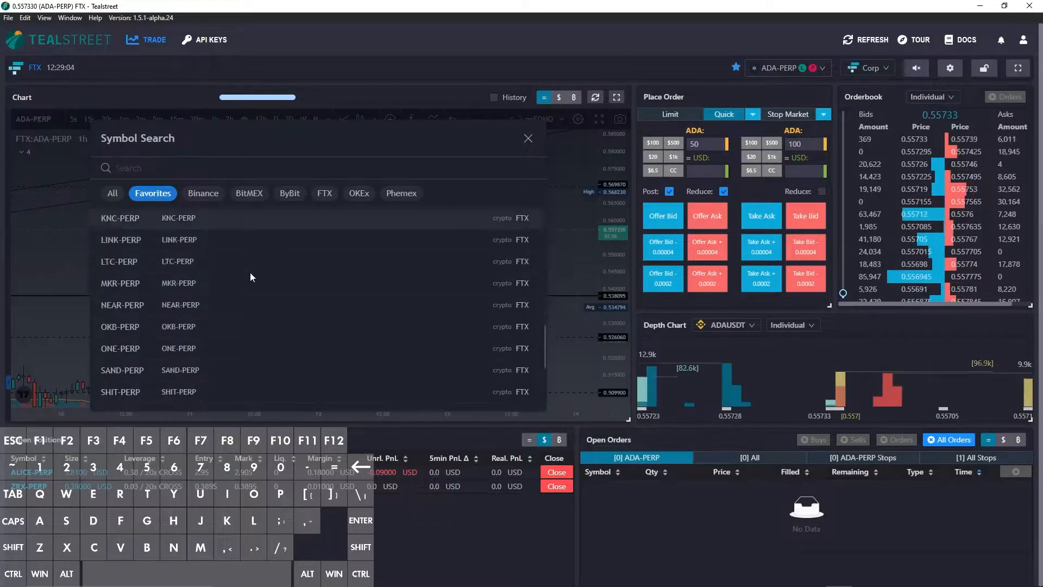
pyautogui.scroll(-3)
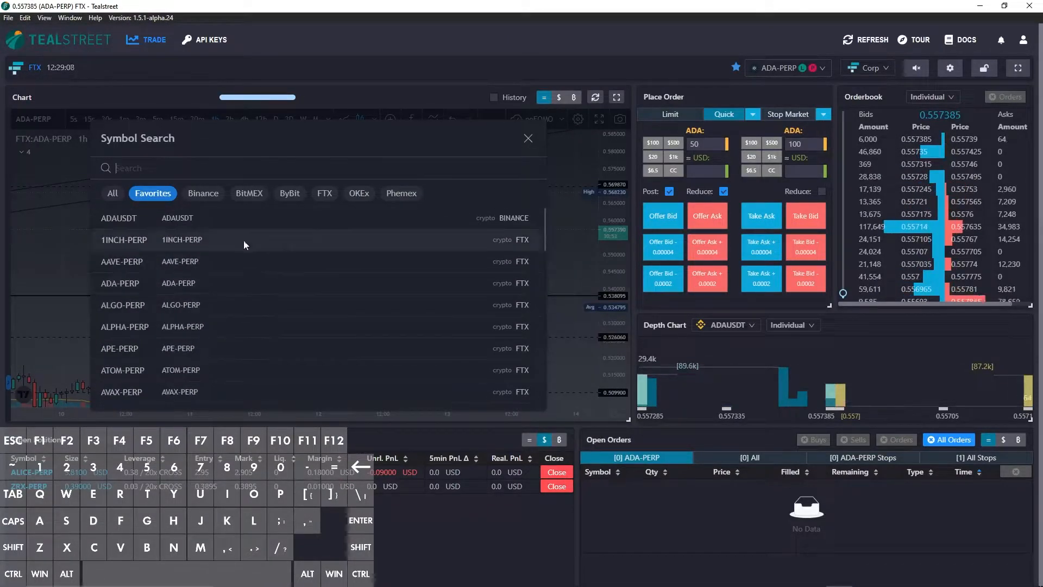
pyautogui.click(289, 193)
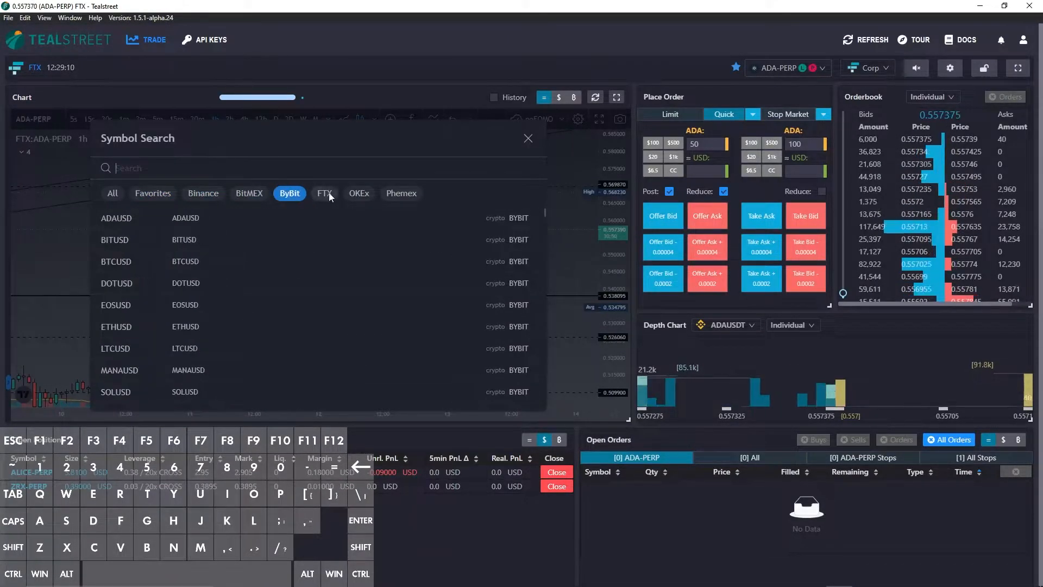
pyautogui.click(401, 194)
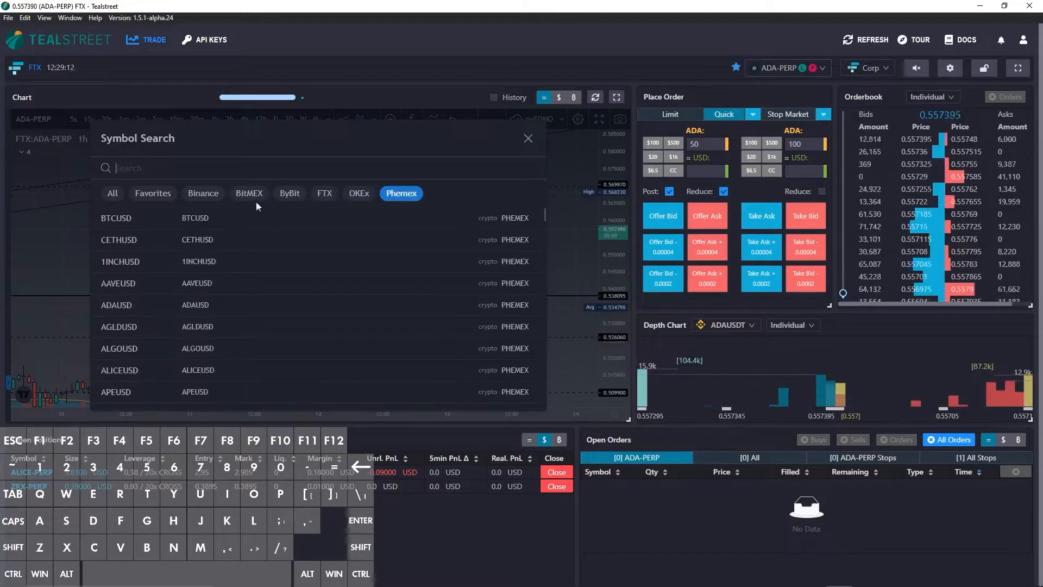
# Step: Switch the market dropdown and reopen Symbol Search listing all exchanges
pyautogui.click(112, 194)
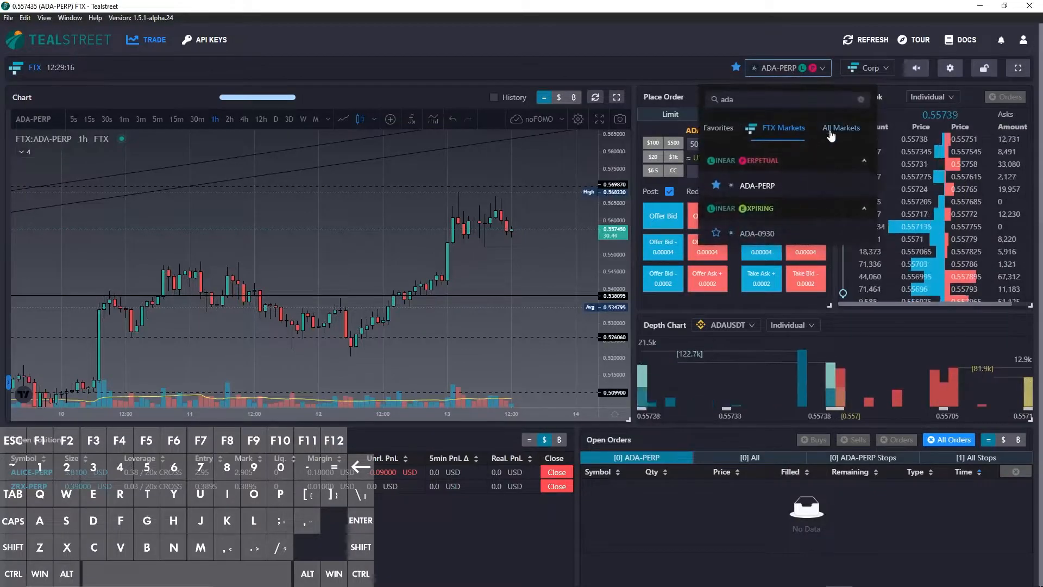
pyautogui.click(841, 128)
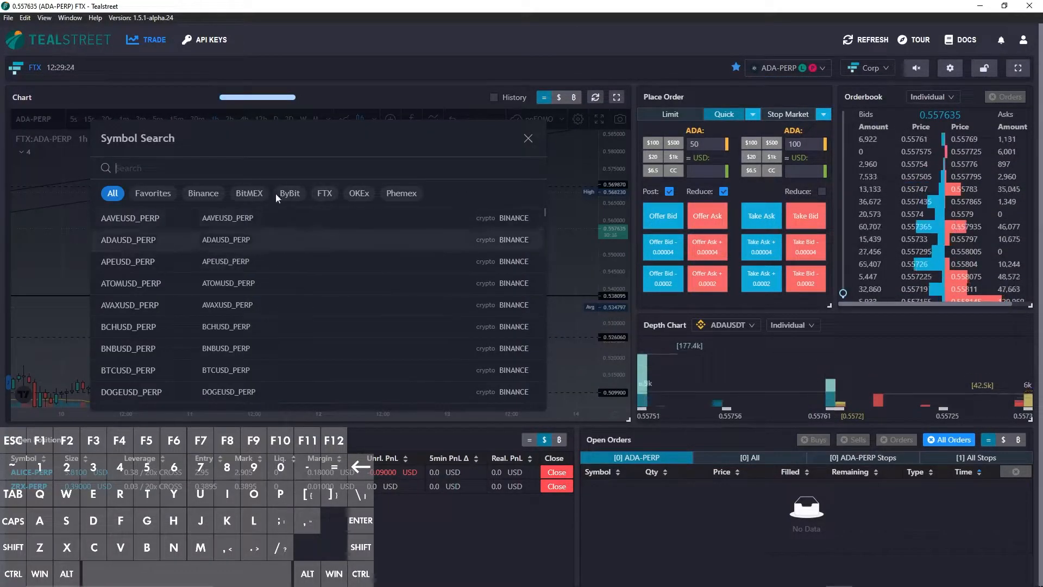
pyautogui.click(528, 138)
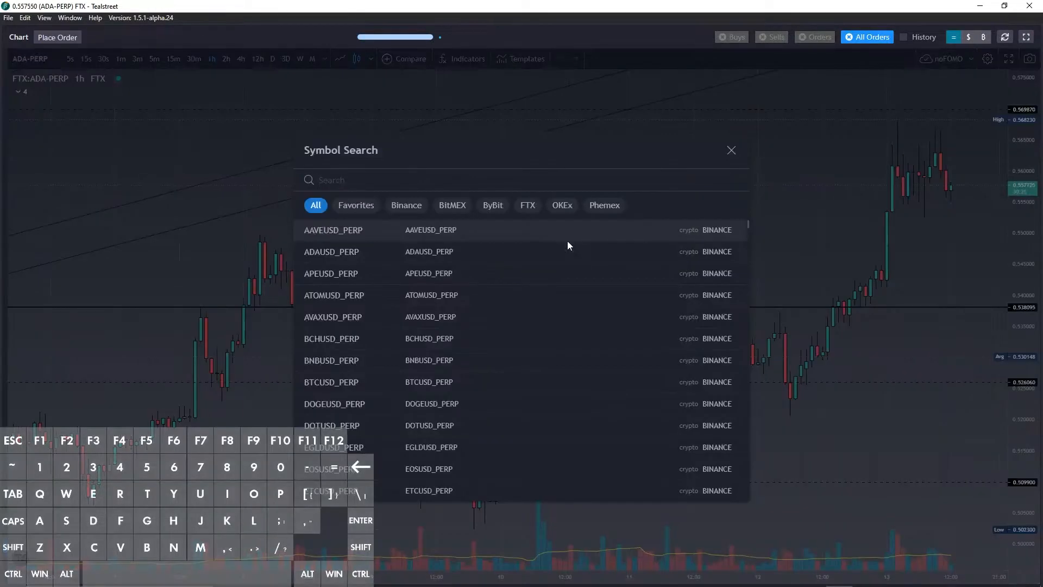
# Step: Browse the BitMEX and ByBit symbol lists, then close Symbol Search
pyautogui.click(452, 204)
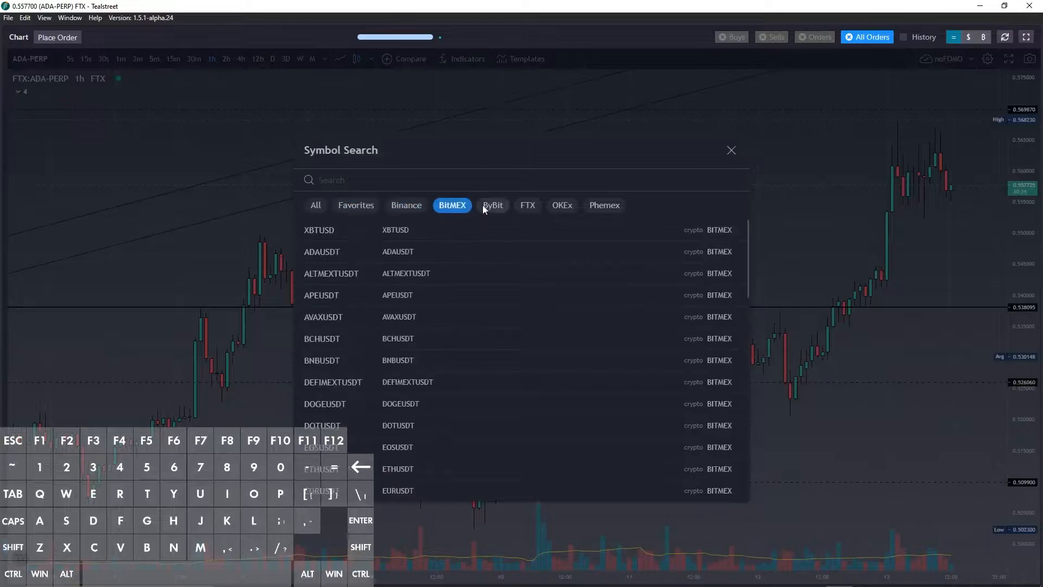
pyautogui.click(315, 204)
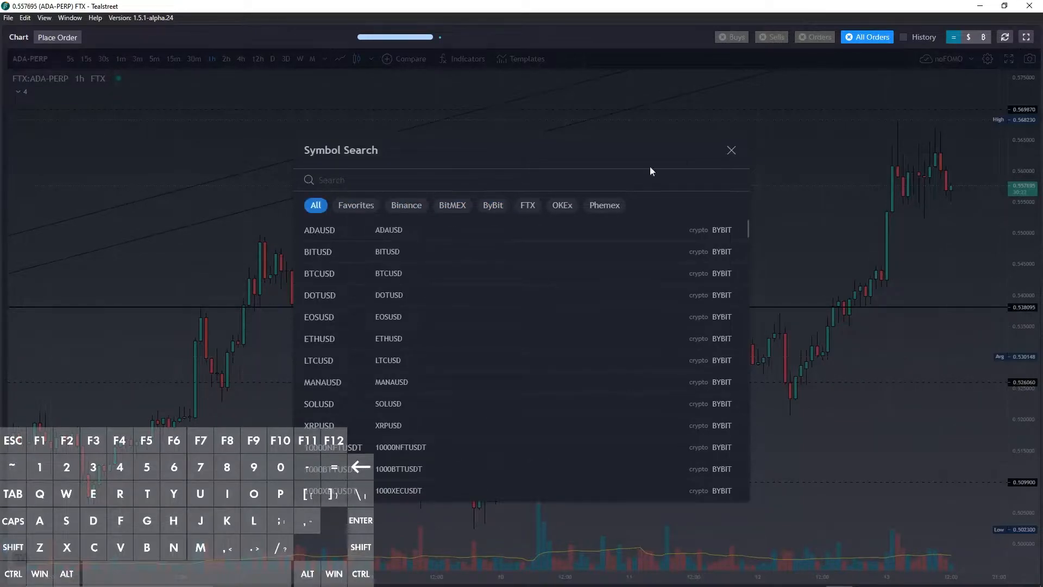
pyautogui.click(731, 150)
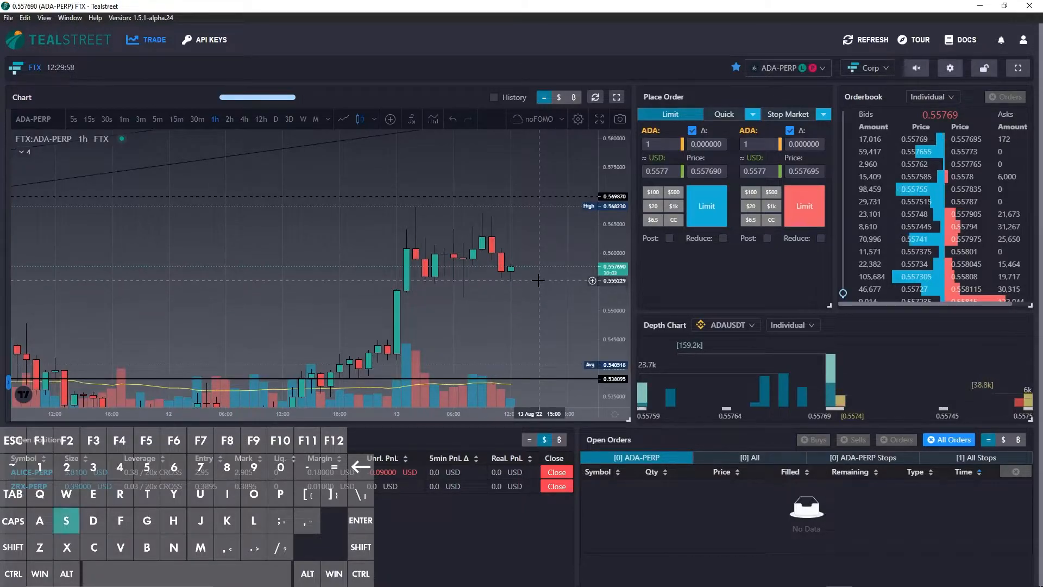
# Step: Place an ADA-PERP limit order at the price clicked on the chart
pyautogui.click(706, 205)
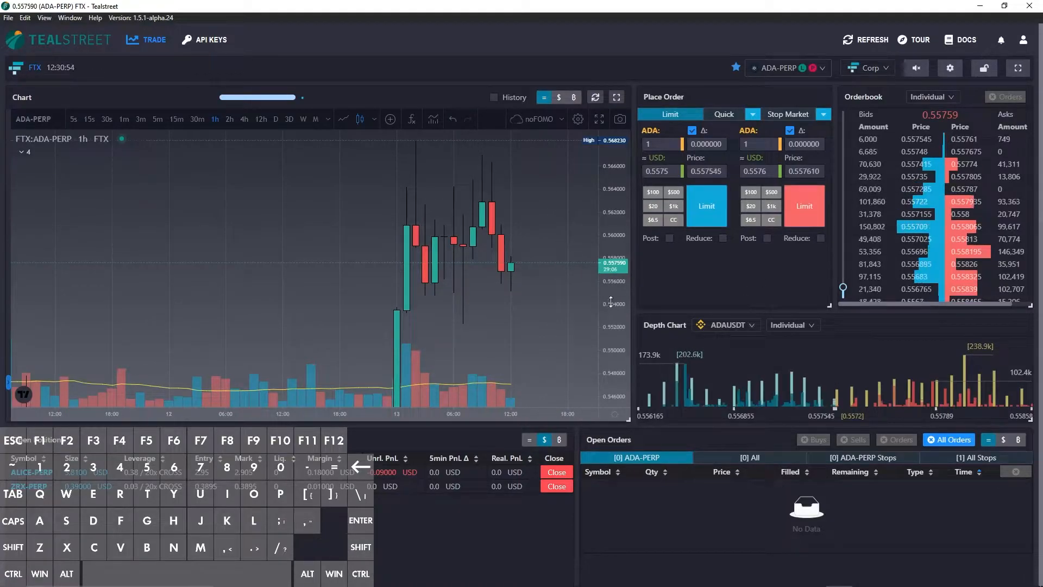
pyautogui.moveTo(536, 278)
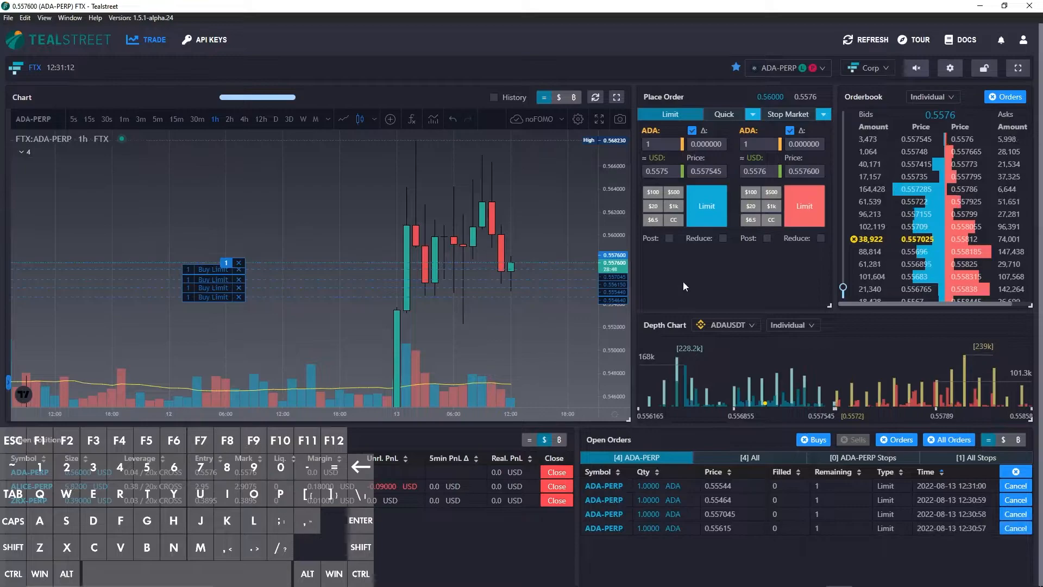
pyautogui.moveTo(539, 259)
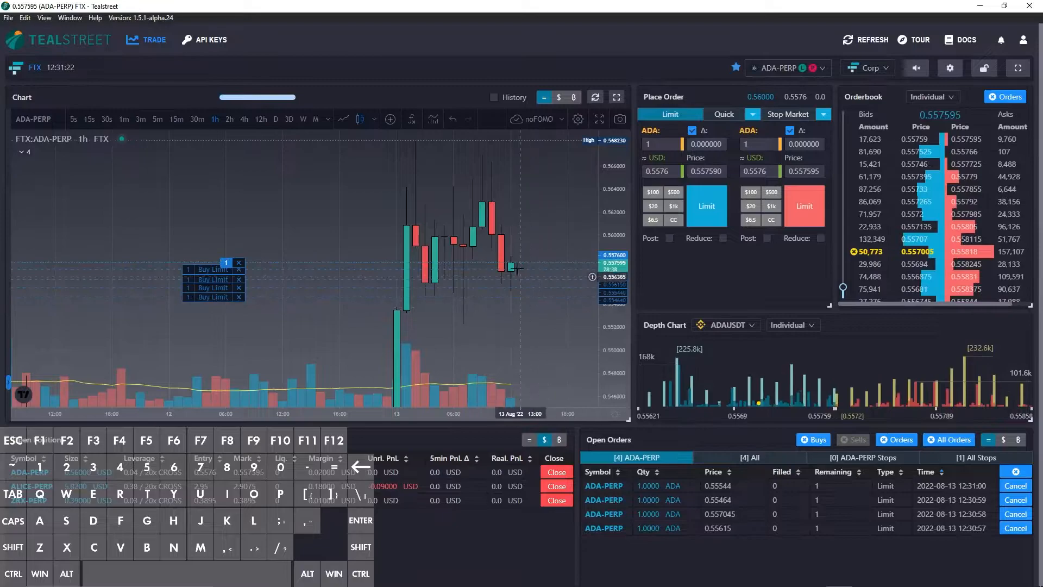
pyautogui.moveTo(527, 266)
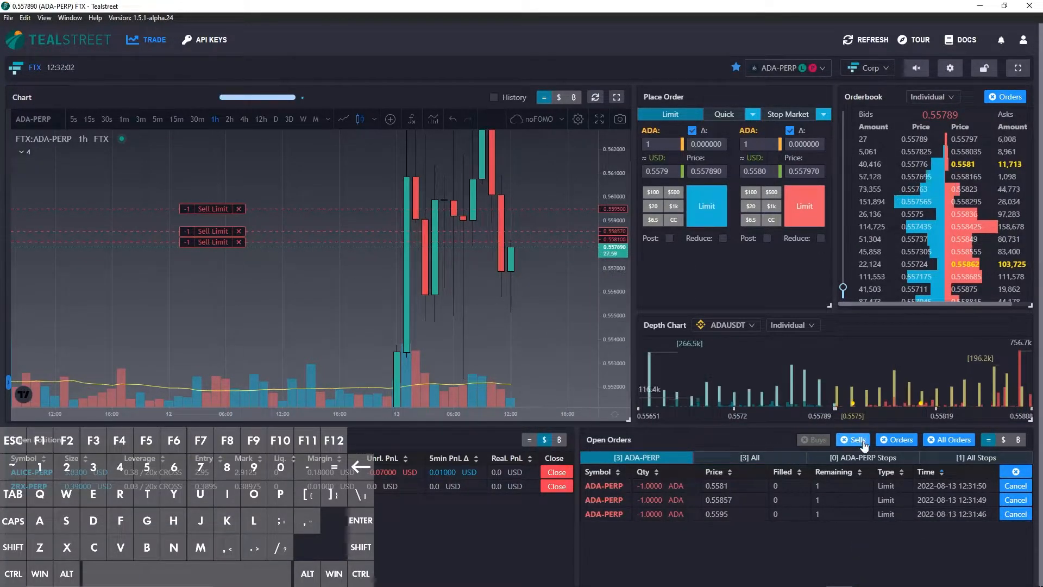
# Step: Cancel all three open ADA-PERP sell limit orders from Open Orders
pyautogui.click(949, 439)
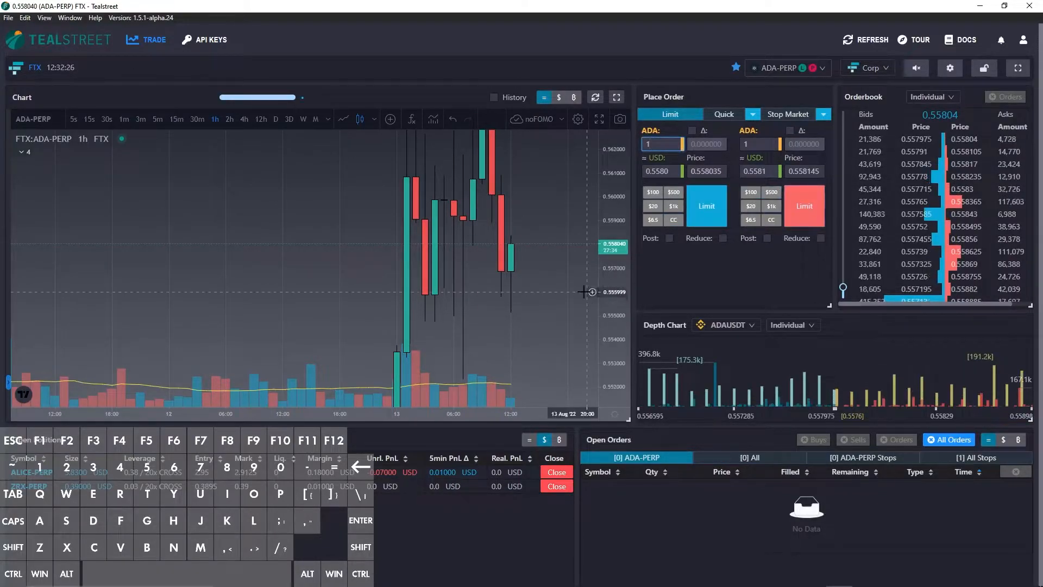
pyautogui.moveTo(570, 278)
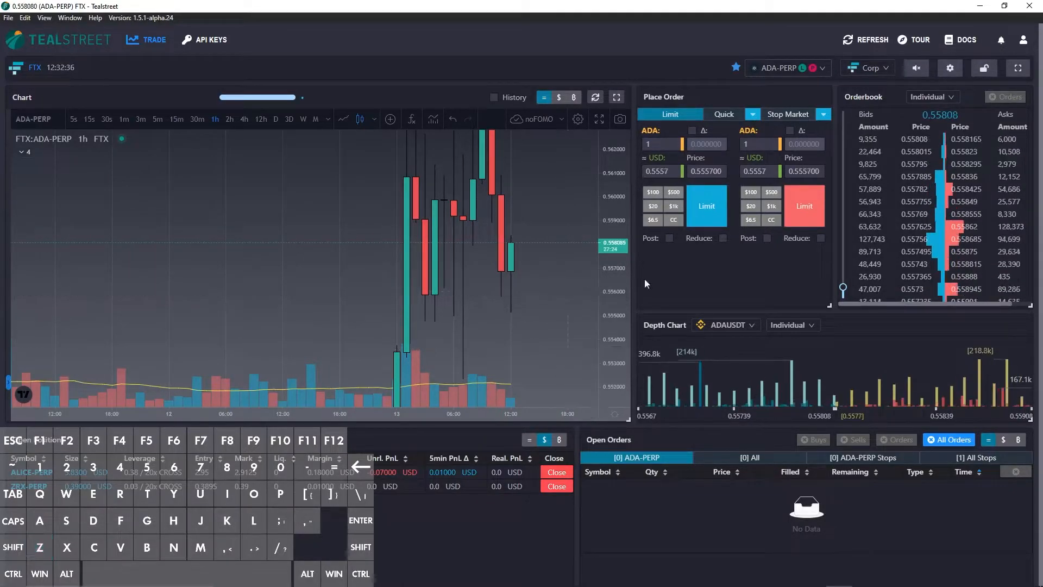
# Step: Place a 1 ADA buy limit at 0.5557 and a 1 ADA sell limit at 0.561005
pyautogui.click(706, 205)
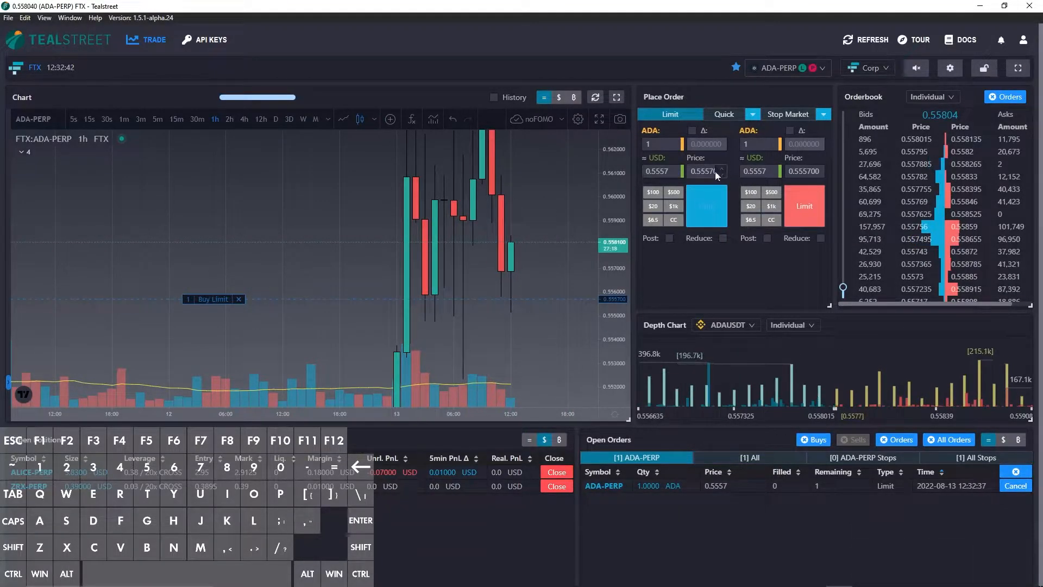
pyautogui.moveTo(568, 296)
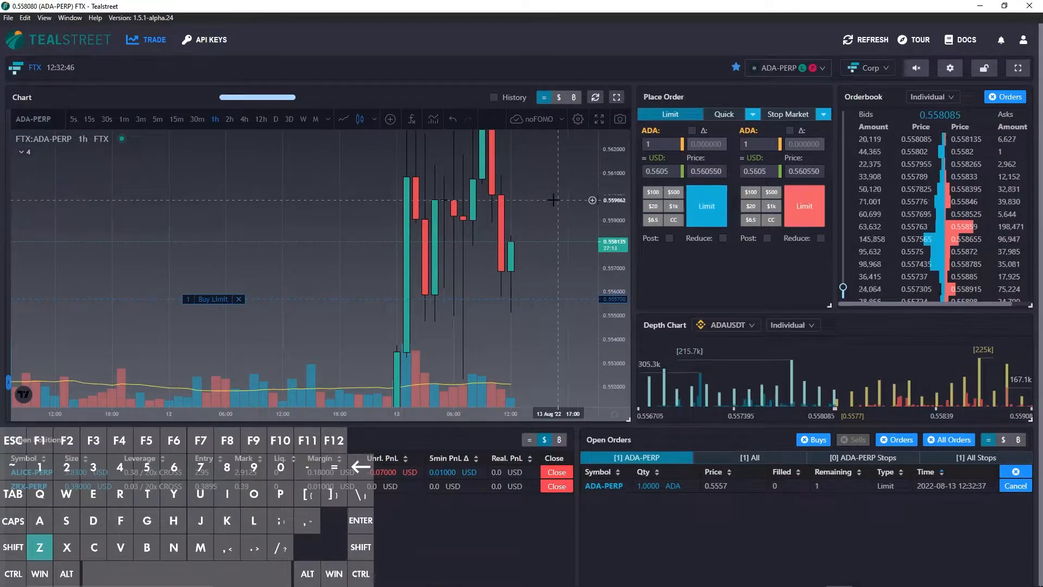
pyautogui.click(804, 206)
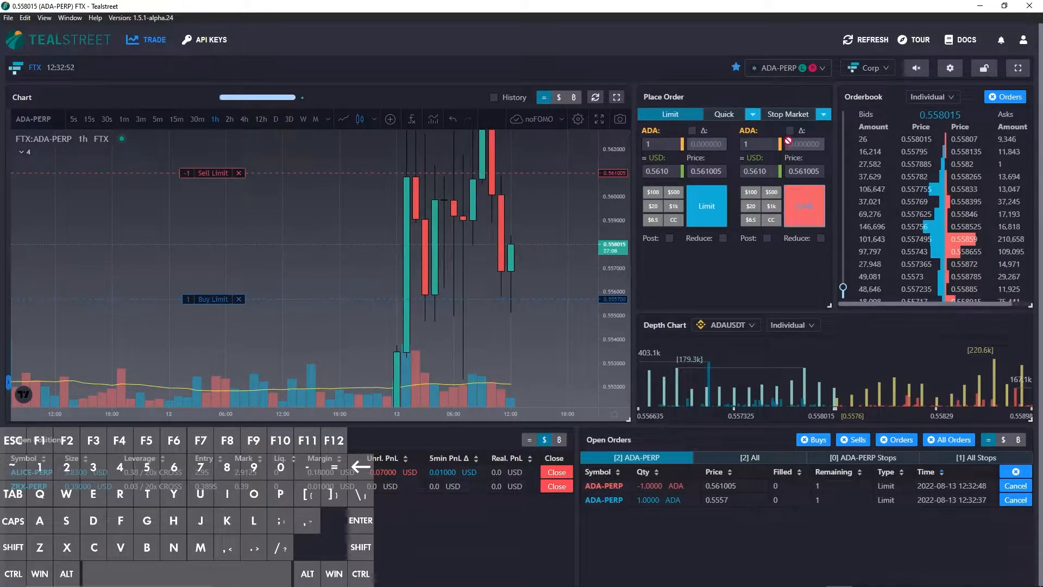
# Step: Cancel all orders and set a position-sized 1 ADA sell stop-market near 0.5559
pyautogui.click(789, 114)
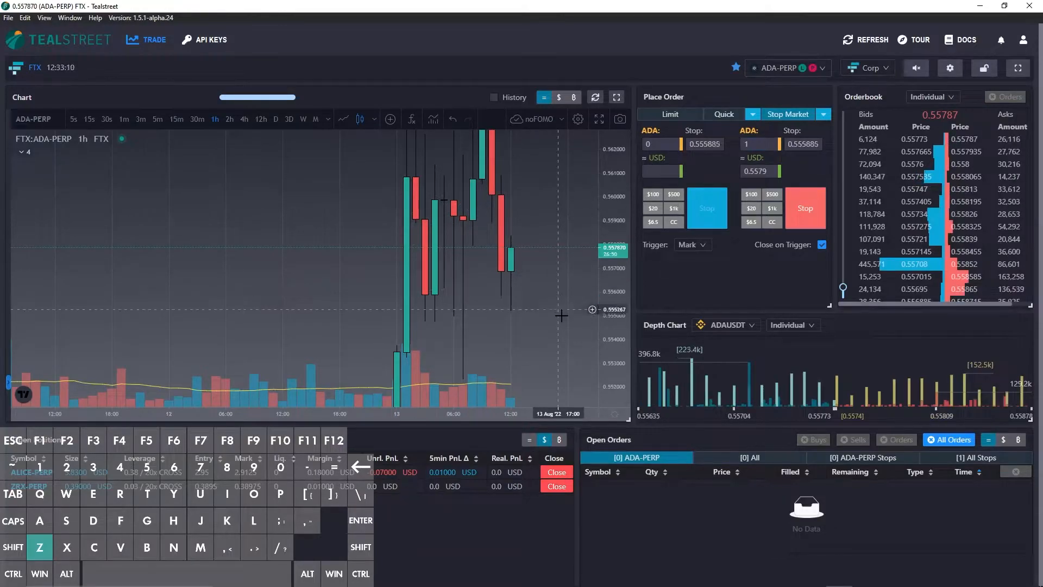
pyautogui.moveTo(567, 335)
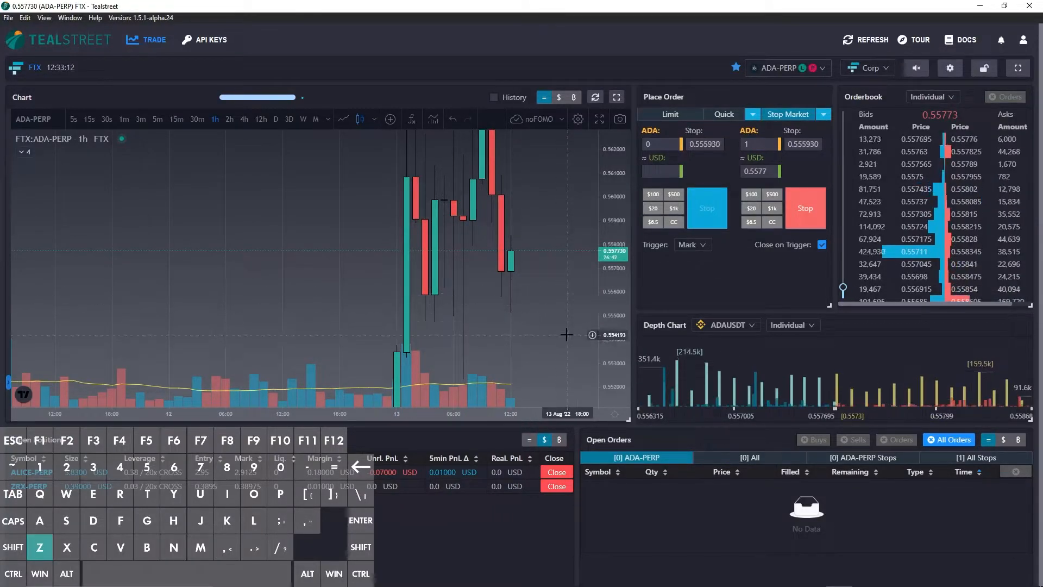
pyautogui.click(807, 207)
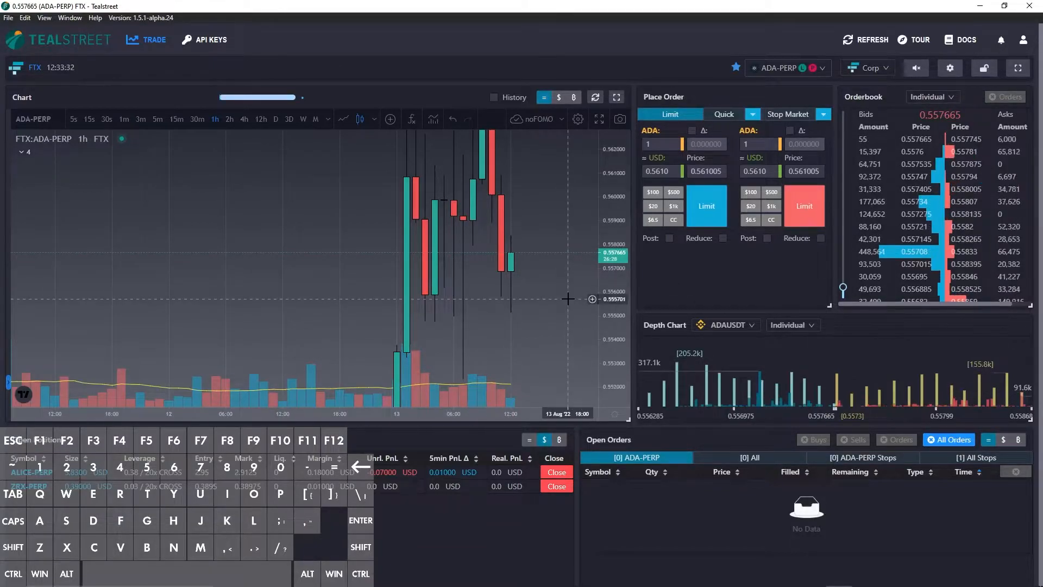
# Step: Switch the Place Order panel back to Limit orders with delta pricing
pyautogui.click(691, 130)
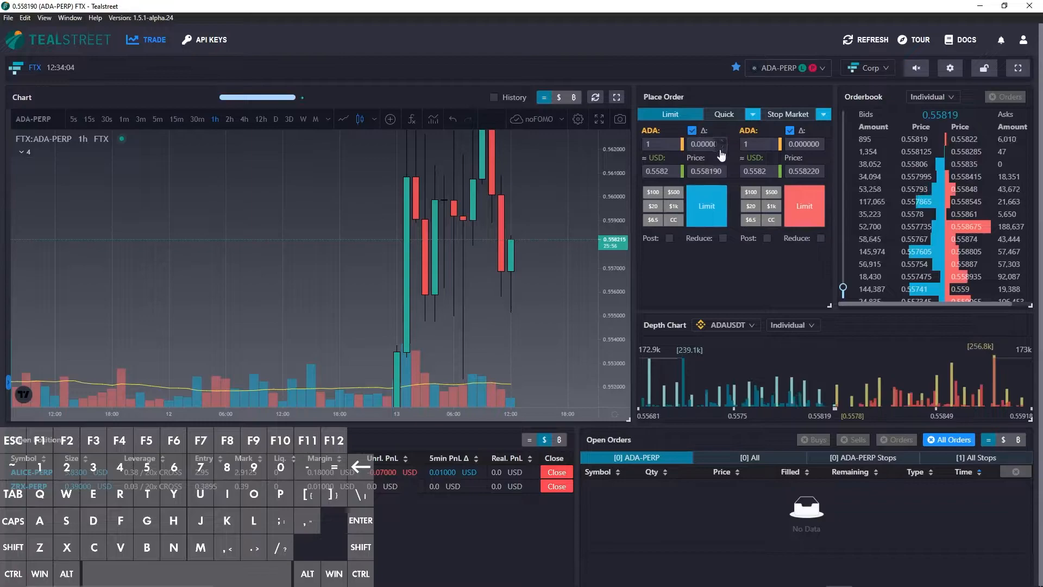
pyautogui.moveTo(587, 282)
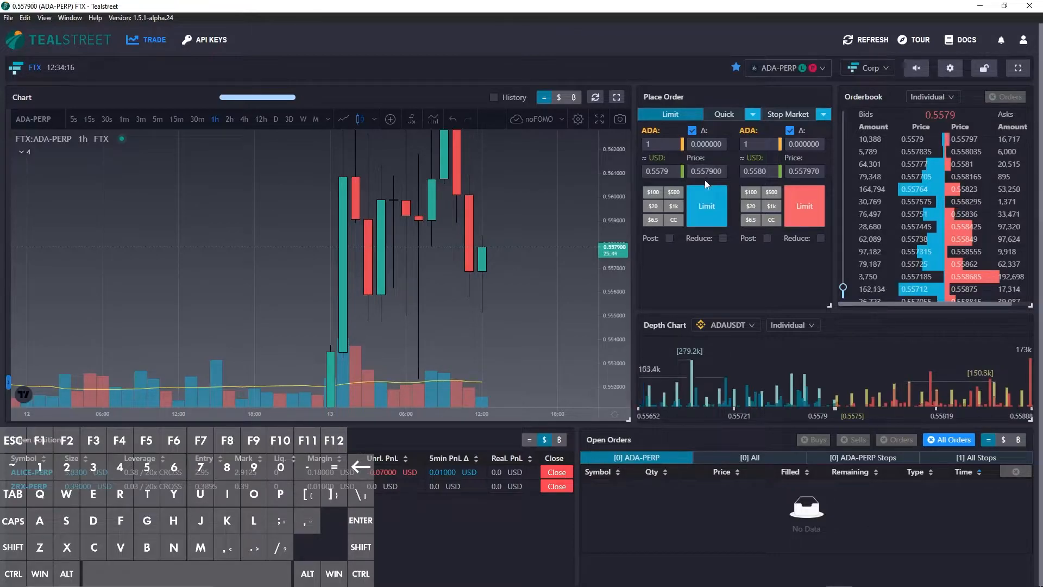
pyautogui.moveTo(567, 291)
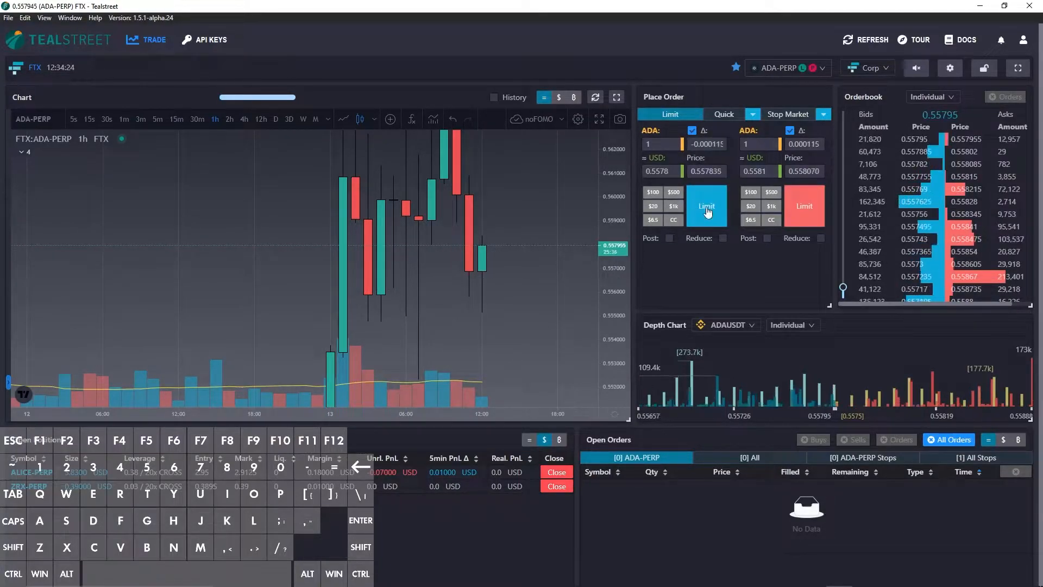
# Step: Submit two 1 ADA buy limits under the market at 0.557835 and 0.557995
pyautogui.click(706, 207)
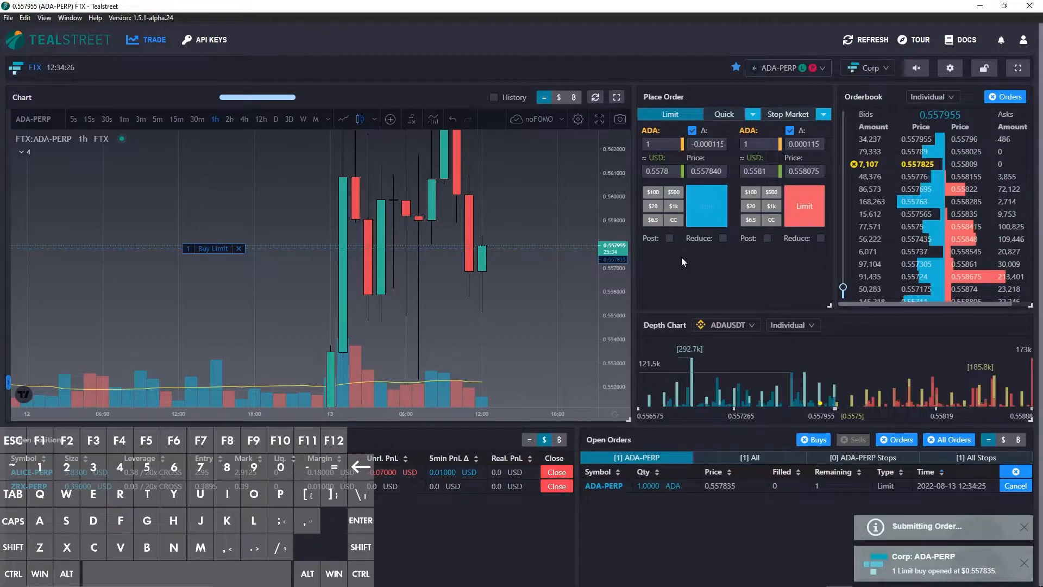
pyautogui.moveTo(592, 244)
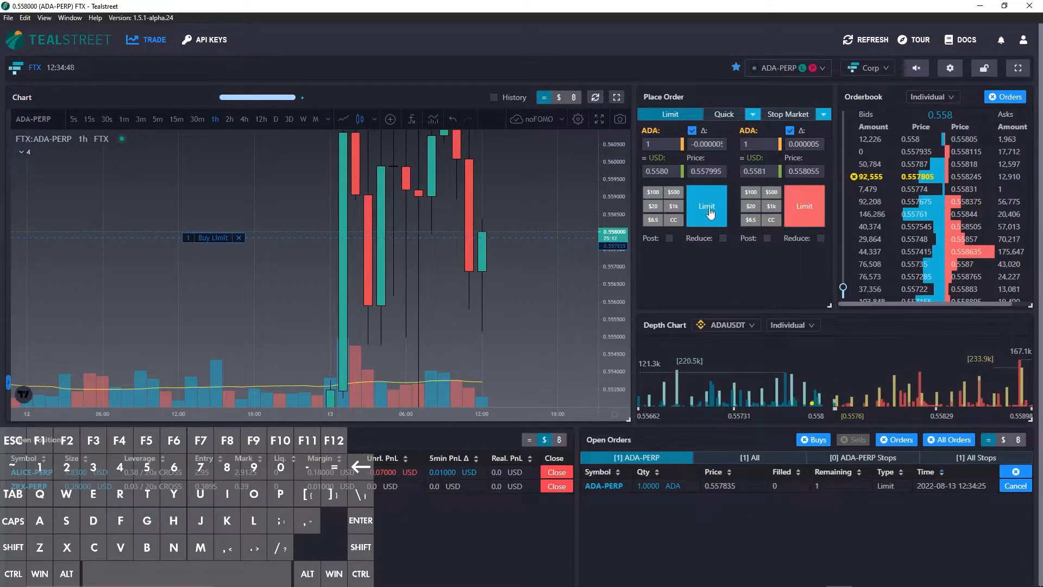
pyautogui.click(707, 207)
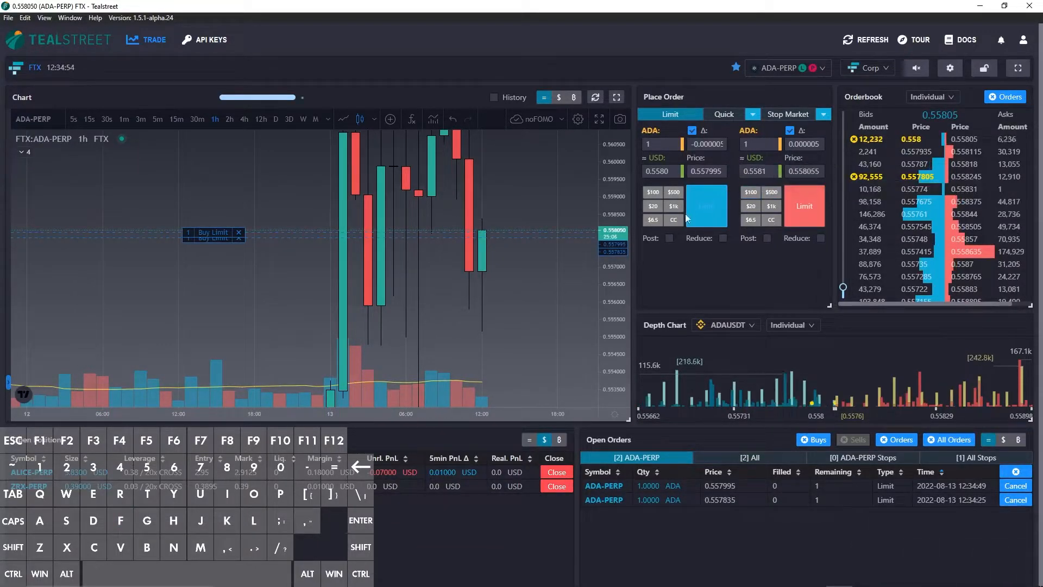
# Step: Enable post-only and rest a 1 ADA buy limit at 0.557525, then attempt a buy above market
pyautogui.click(691, 130)
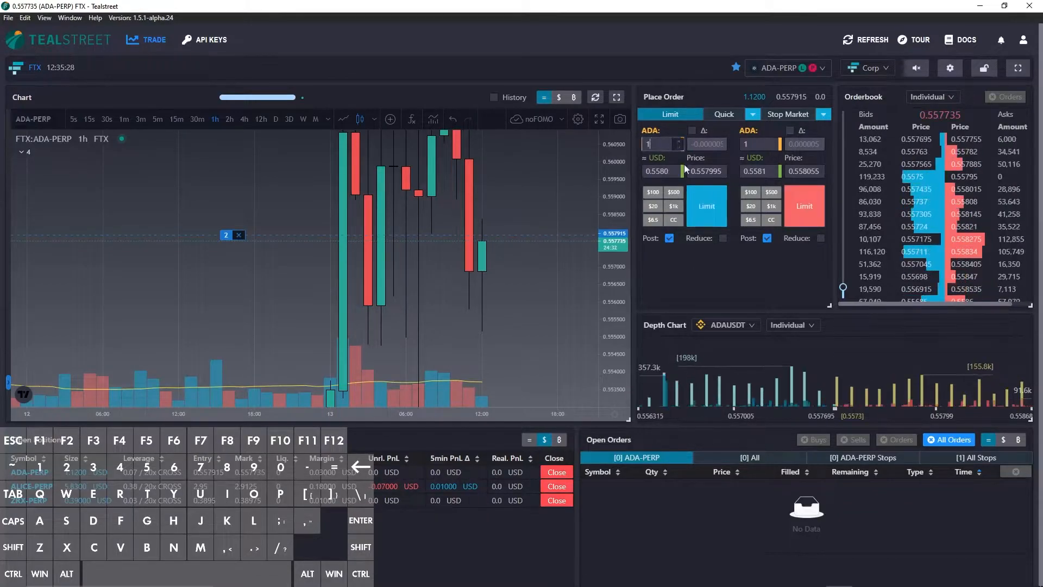
pyautogui.click(706, 206)
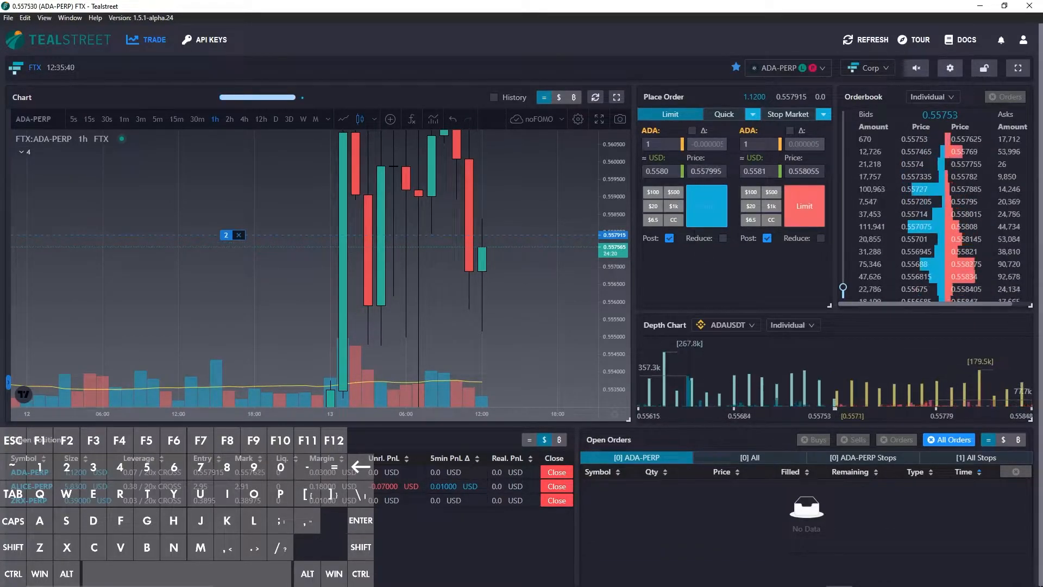
pyautogui.click(706, 206)
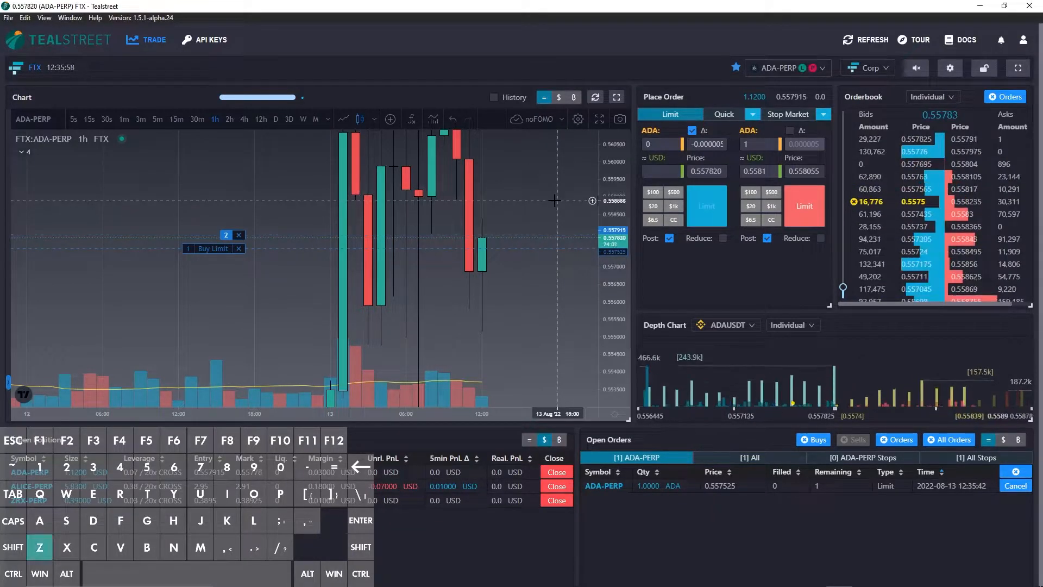
pyautogui.moveTo(550, 171)
pyautogui.write('1')
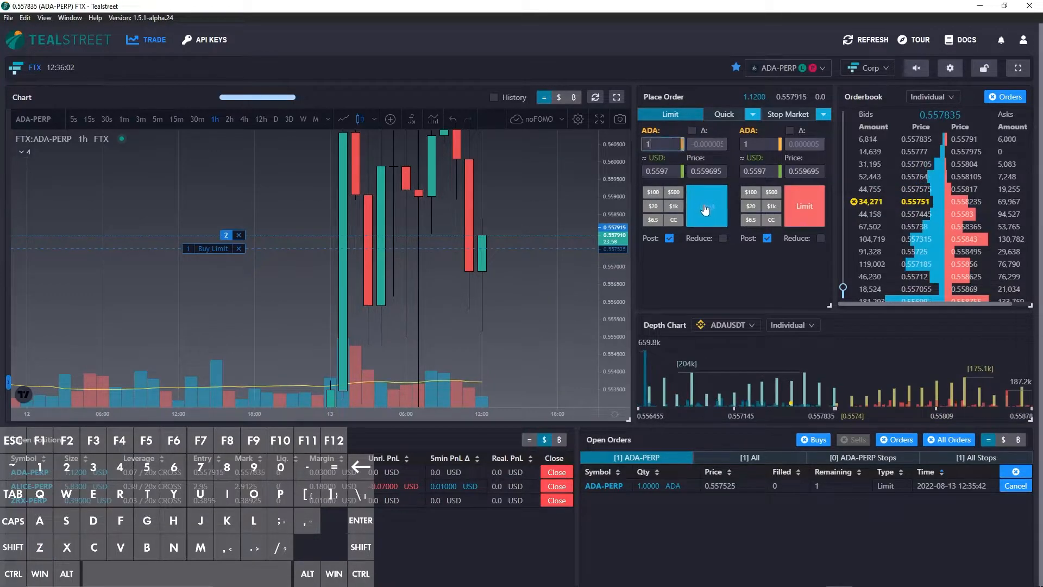
pyautogui.click(706, 205)
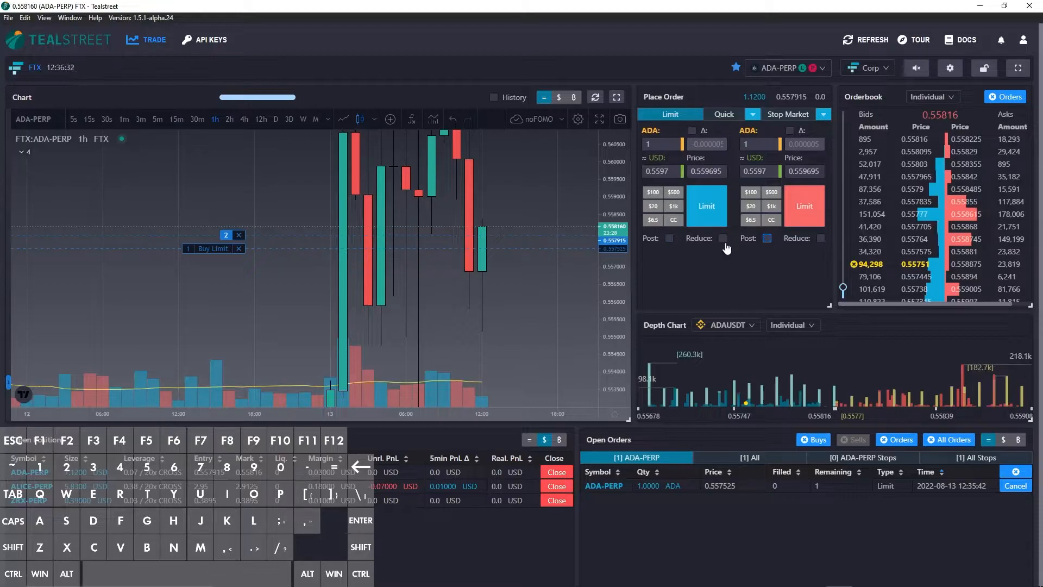
# Step: Turn off reduce-only on both sides and cancel the open 1 ADA buy limit at 0.557525
pyautogui.click(822, 238)
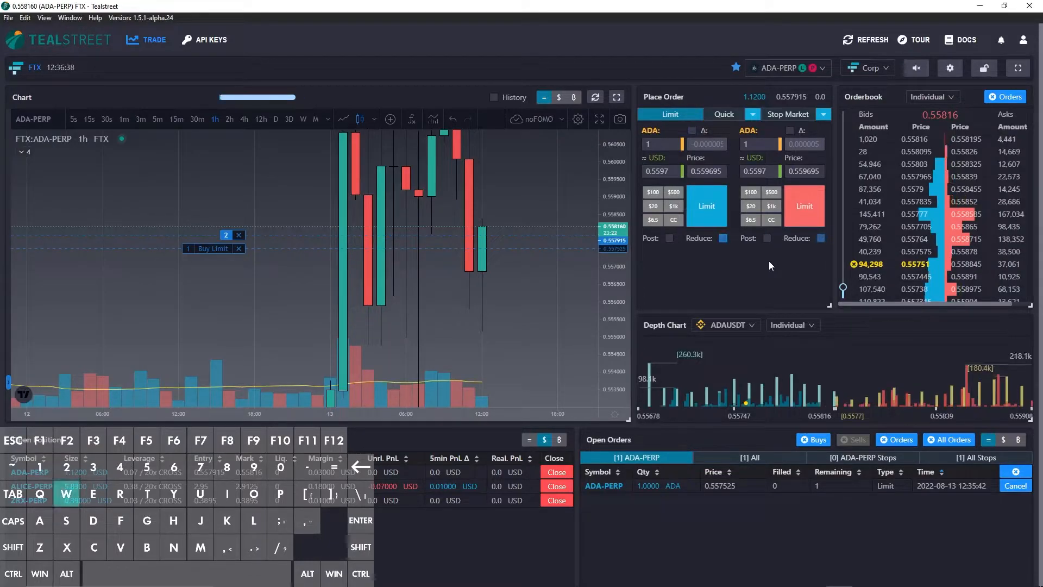
pyautogui.click(820, 238)
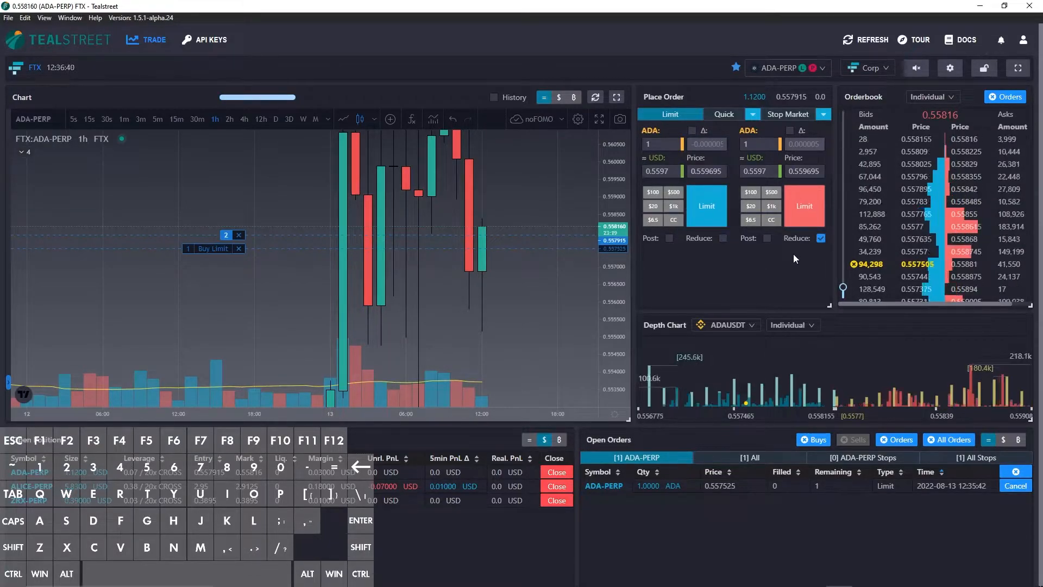
pyautogui.click(723, 238)
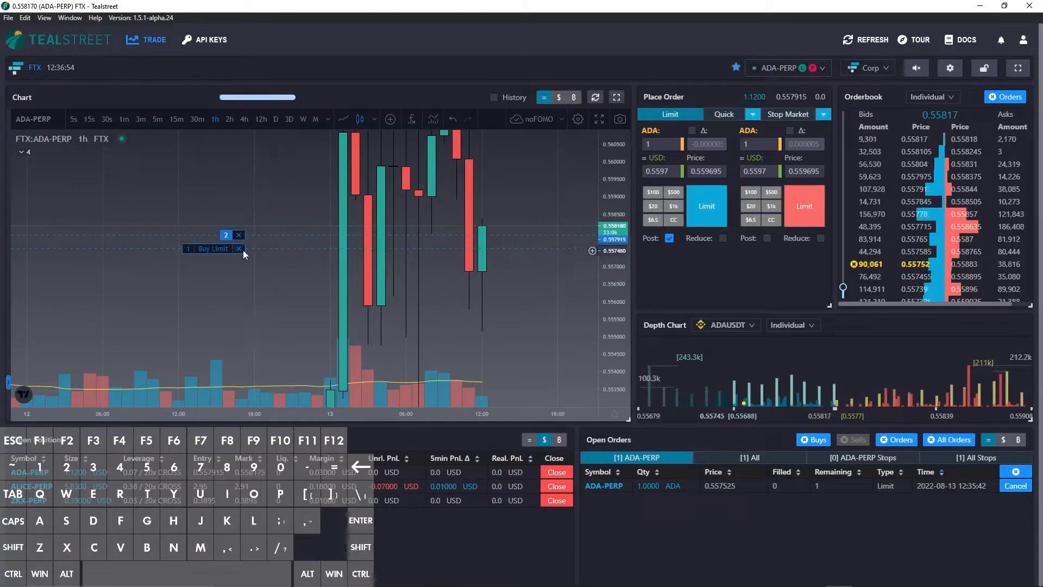
pyautogui.click(238, 248)
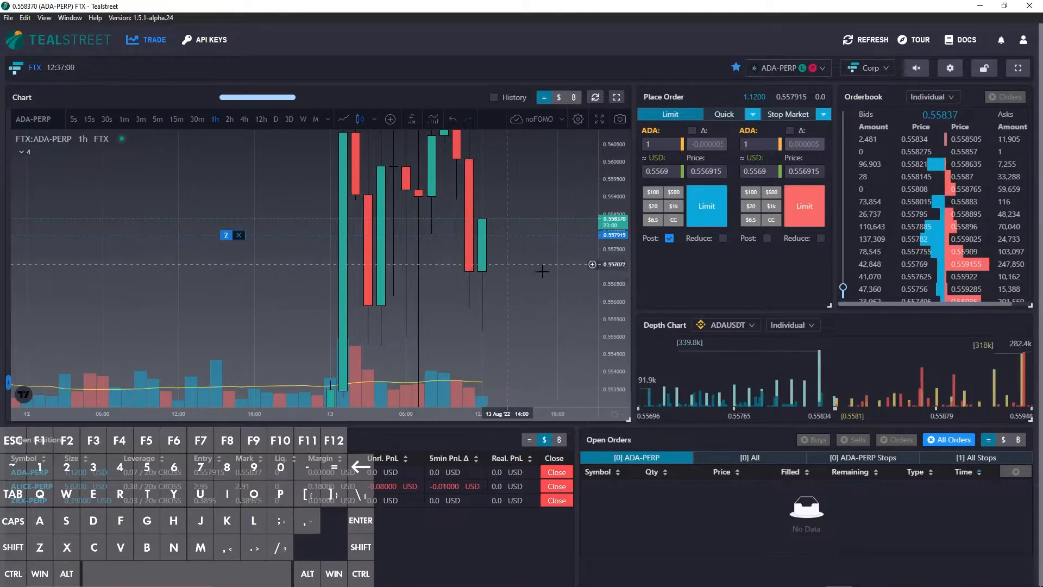
pyautogui.moveTo(557, 278)
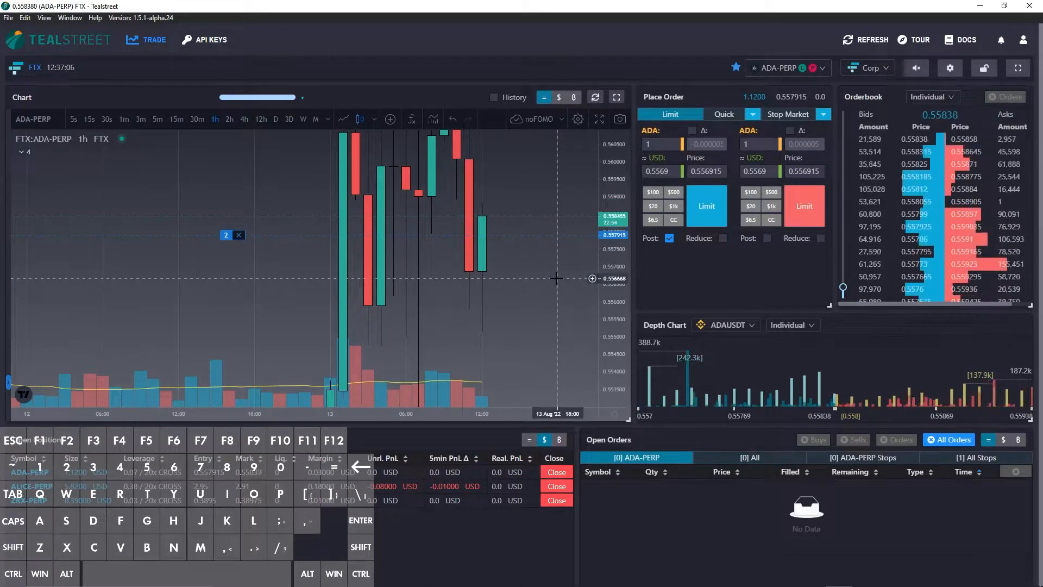
# Step: Place a 1 ADA buy limit at 0.556915 via the top-of-book hotkey and set sell-side order options
pyautogui.click(706, 207)
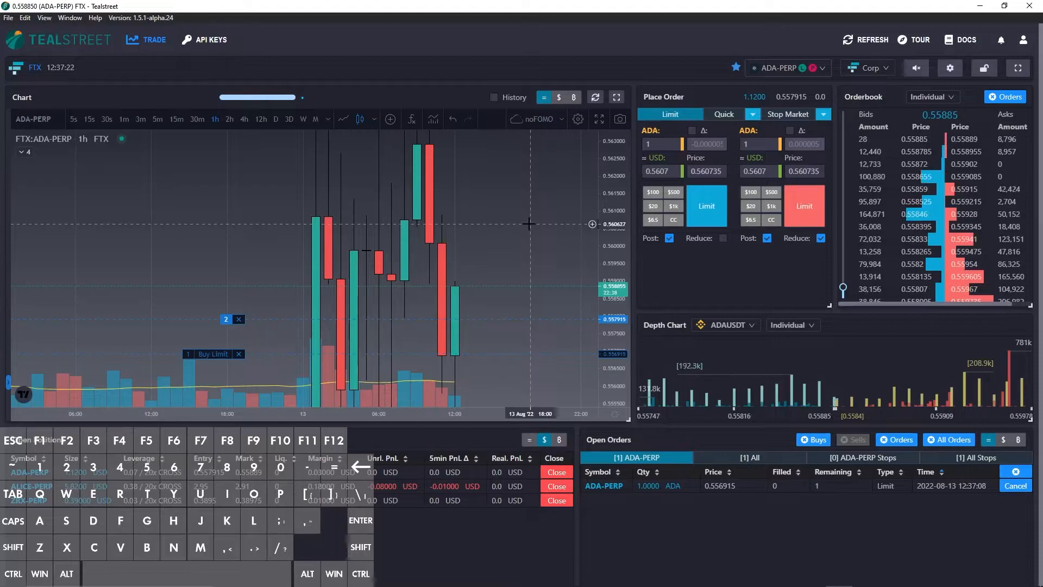
pyautogui.click(804, 206)
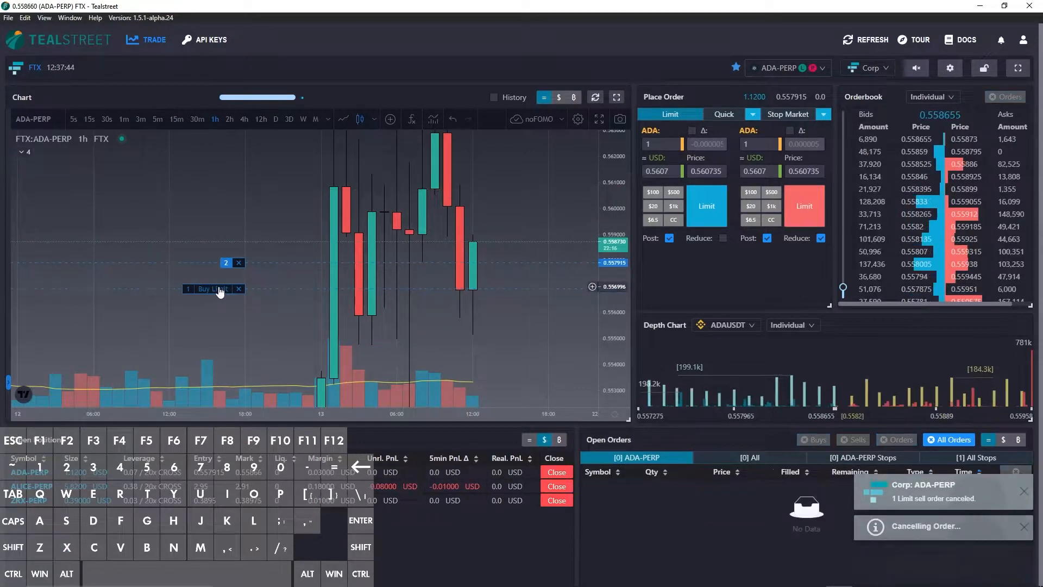
# Step: Cancel the ADA-PERP buy limit so no open orders remain
pyautogui.click(239, 289)
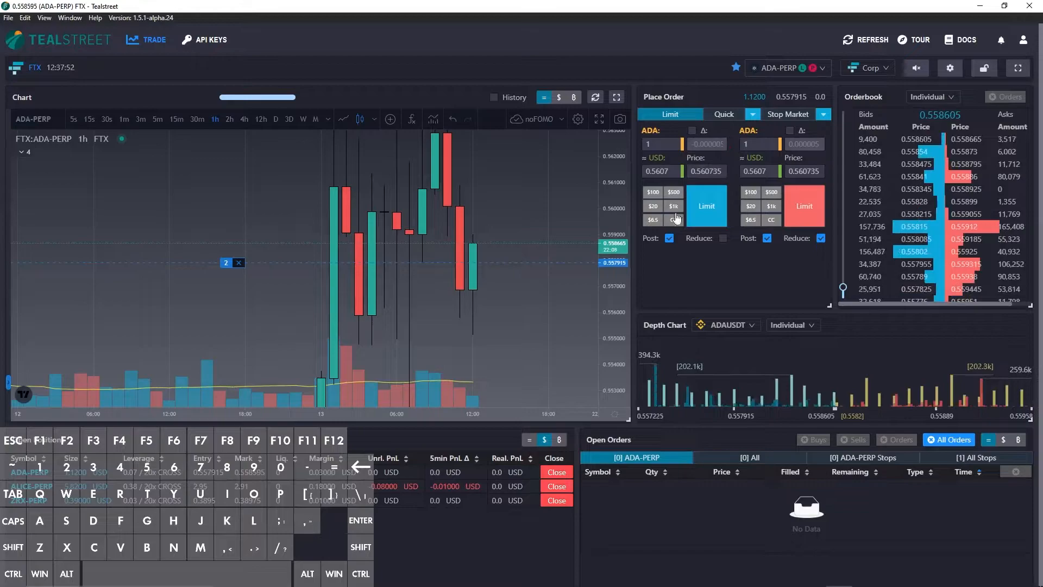
pyautogui.moveTo(528, 291)
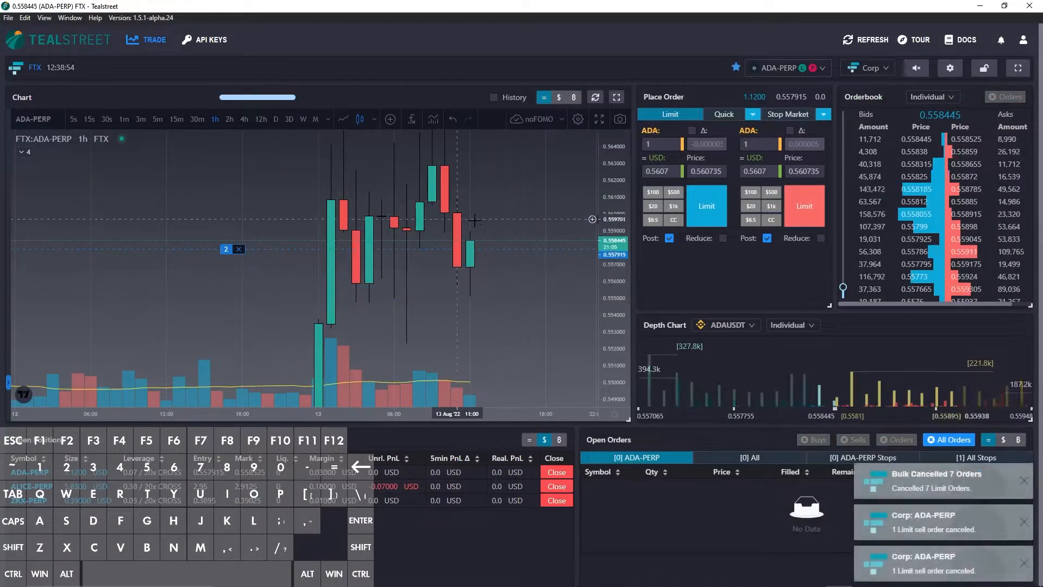
pyautogui.moveTo(477, 261)
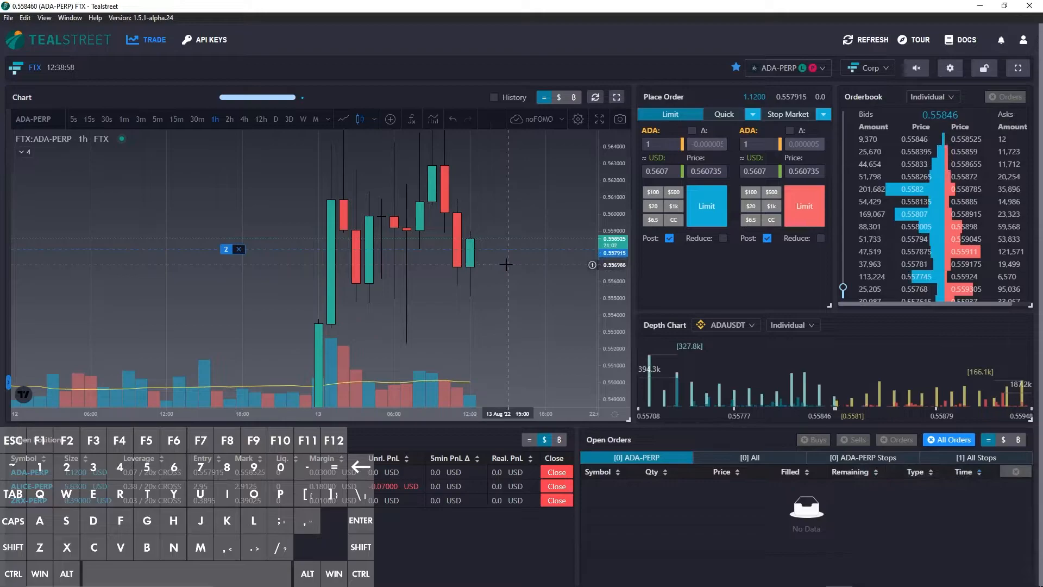
pyautogui.moveTo(500, 305)
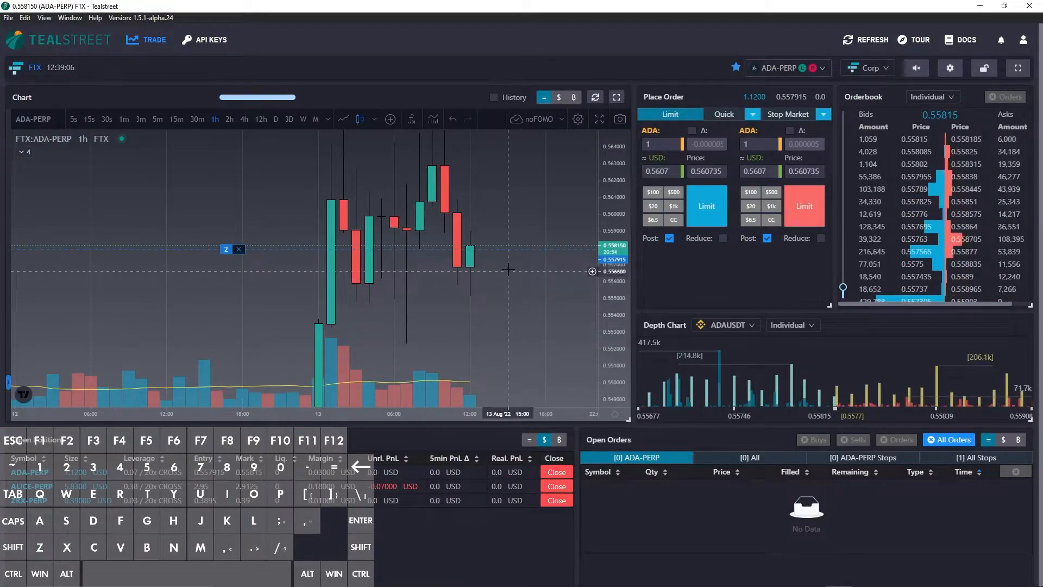
# Step: Submit scaled buy and sell limits on ADA-PERP from the chart, then select stop-market ordering
pyautogui.click(707, 207)
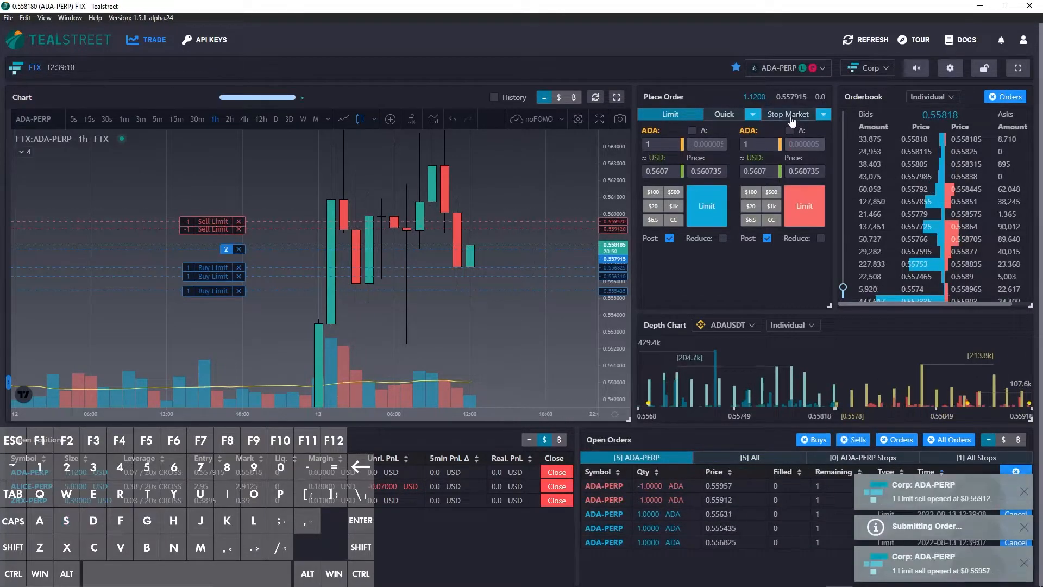
pyautogui.click(788, 114)
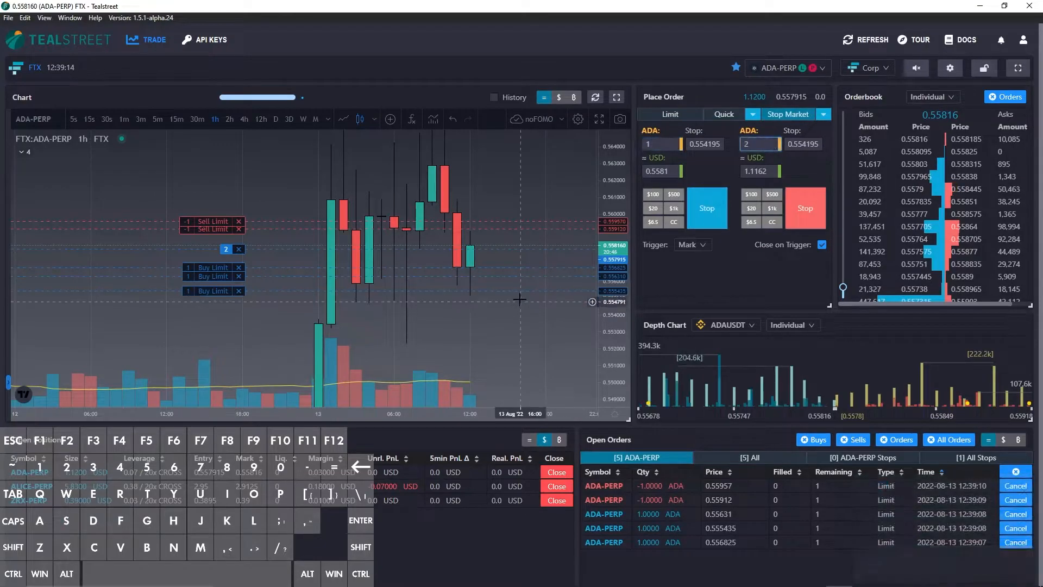
pyautogui.moveTo(513, 306)
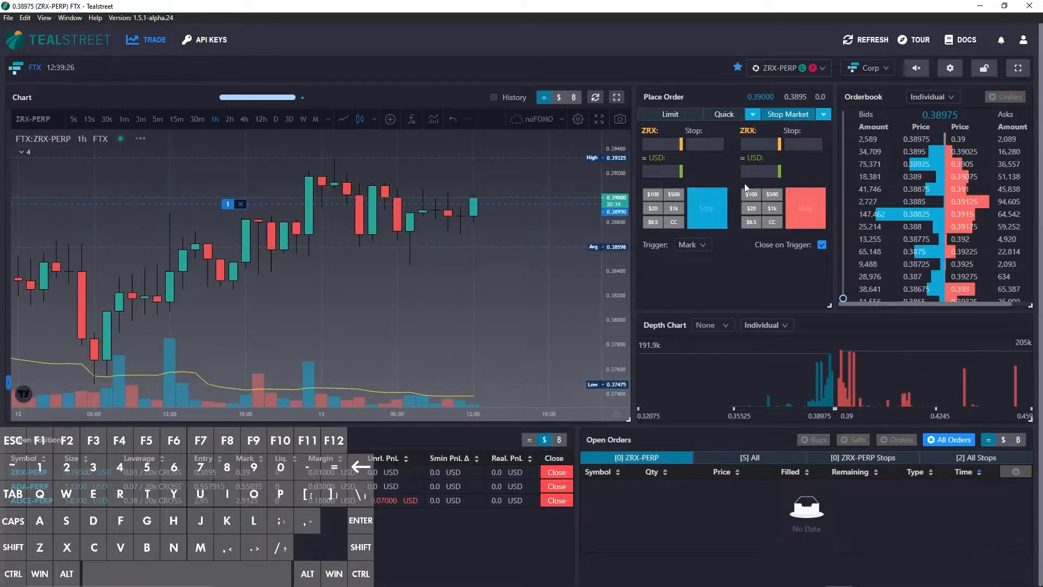
# Step: Place a 2 ADA sell stop on ADA-PERP alongside the five limit orders
pyautogui.click(670, 114)
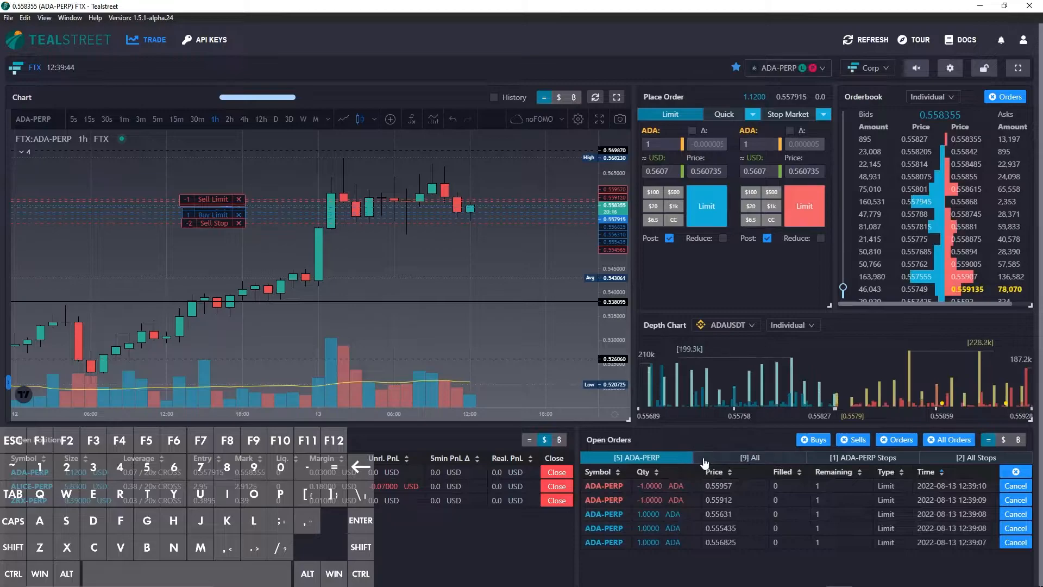
# Step: Show open orders across all markets and cancel every ADA-PERP and ZRX-PERP order, including the stop
pyautogui.click(747, 457)
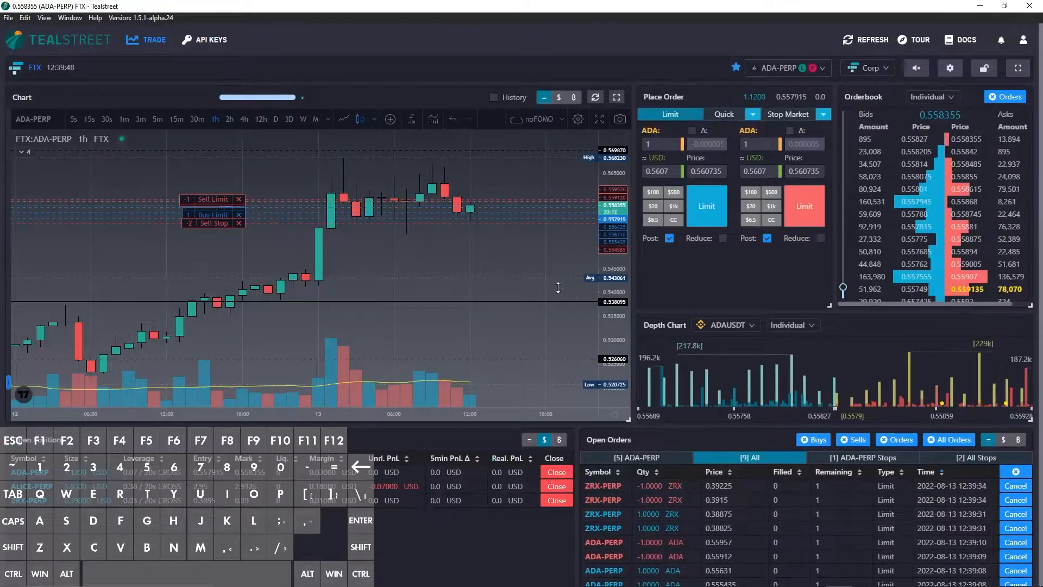
pyautogui.moveTo(524, 257)
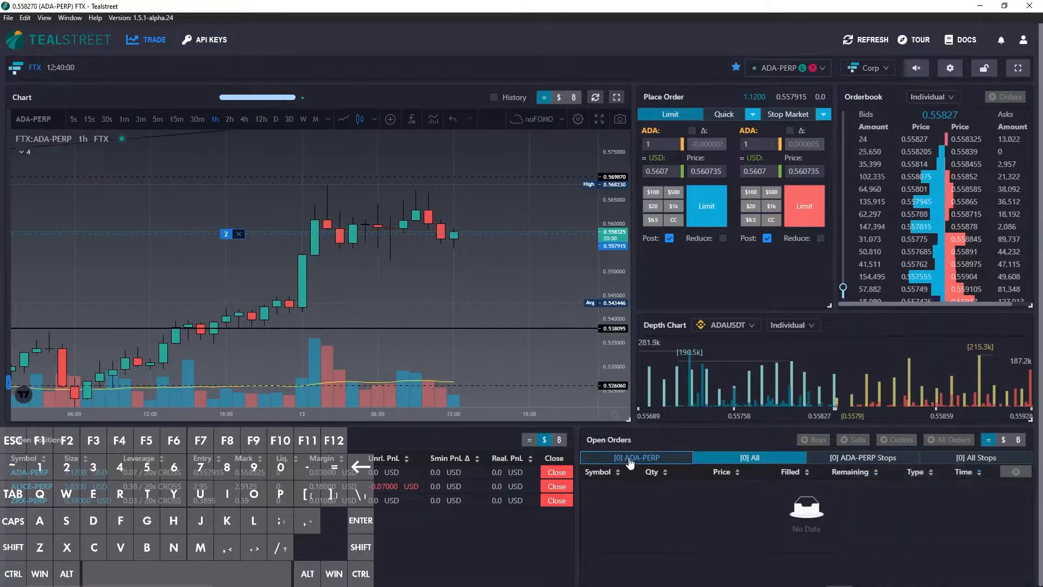
pyautogui.click(750, 456)
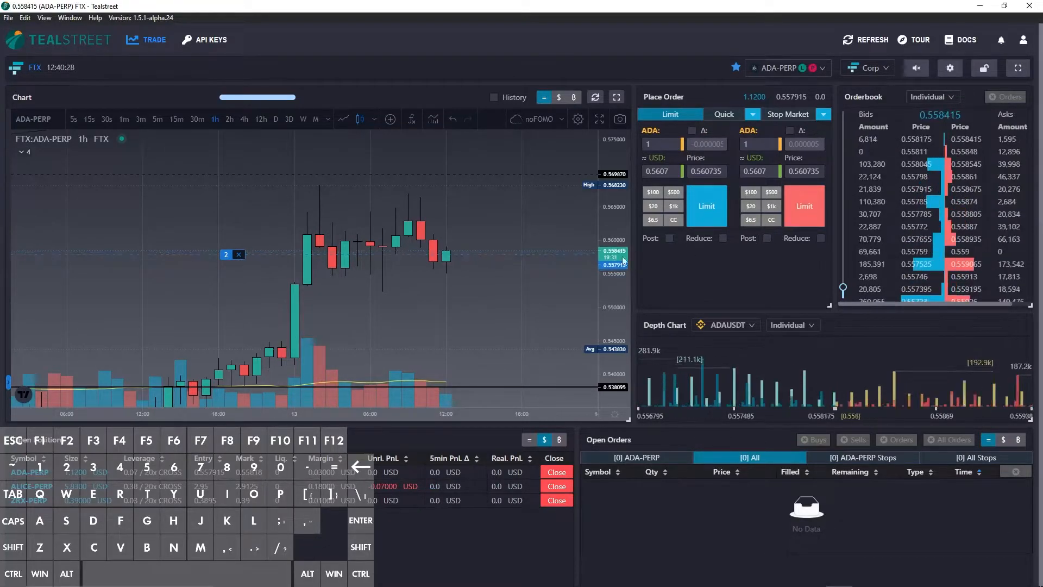
pyautogui.moveTo(519, 260)
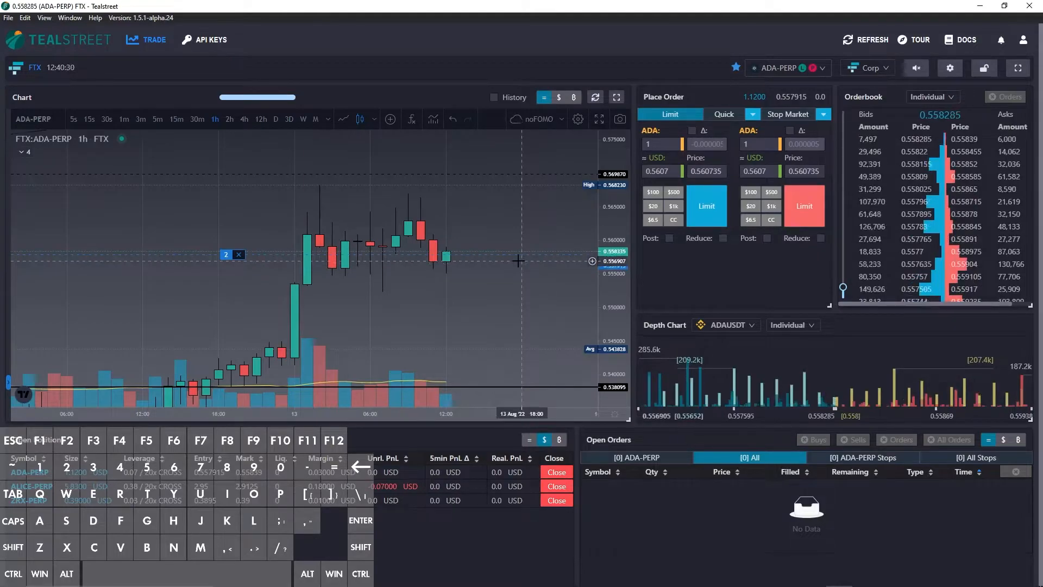
# Step: Place two 1 ADA sell limits at 0.55817 and 0.5582 using the top-of-book sell hotkey
pyautogui.click(706, 207)
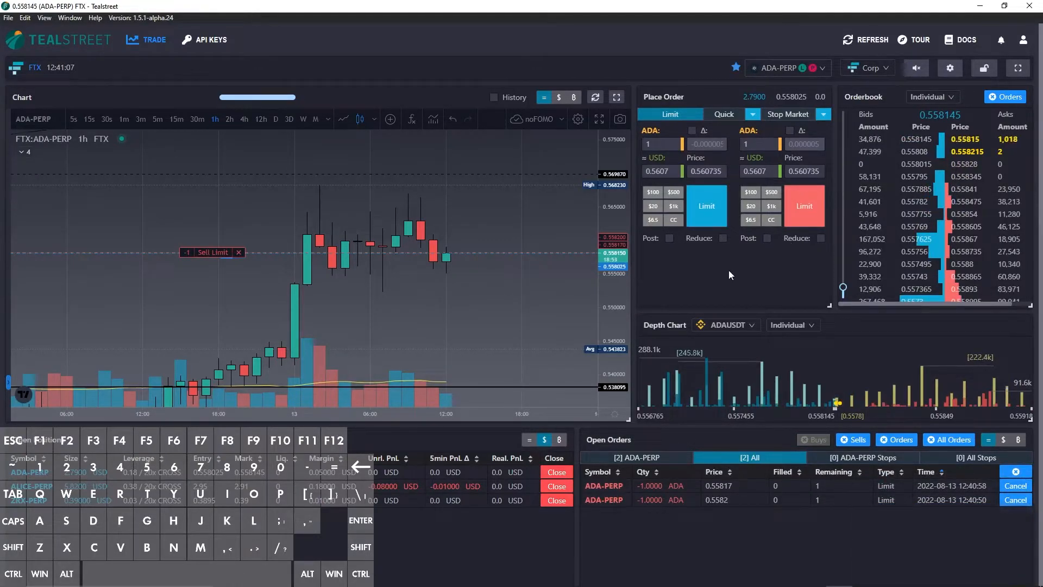
pyautogui.moveTo(571, 324)
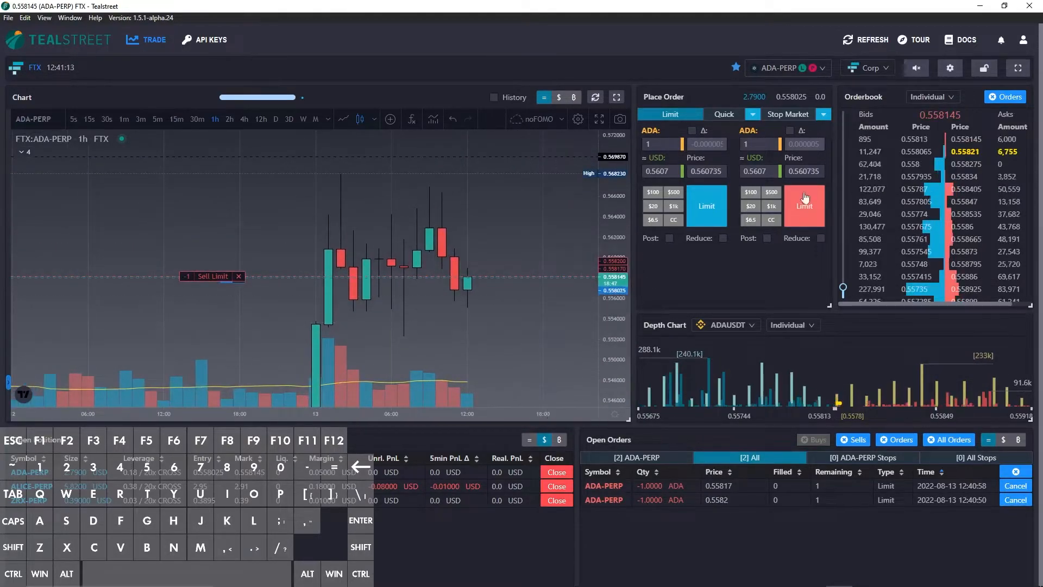
# Step: Fill both Stop Market amounts with the 3 ADA position size, then select quick ordering
pyautogui.click(786, 114)
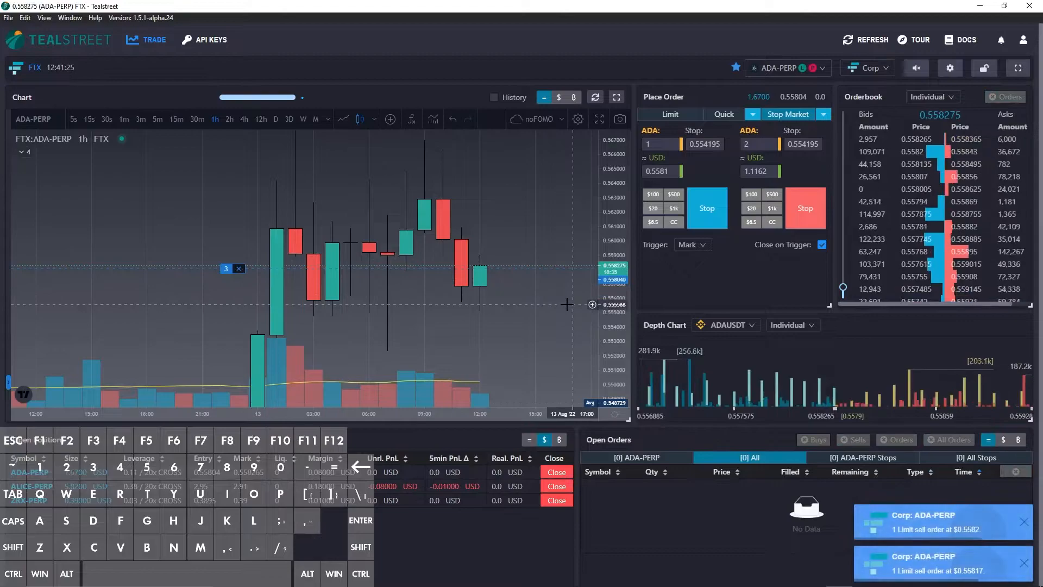
pyautogui.moveTo(689, 284)
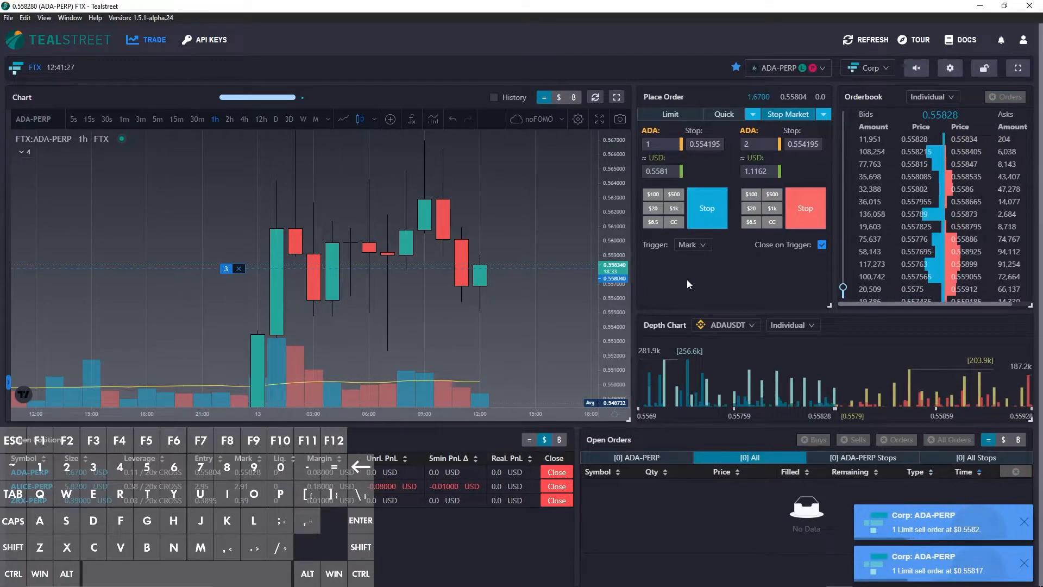
pyautogui.moveTo(520, 216)
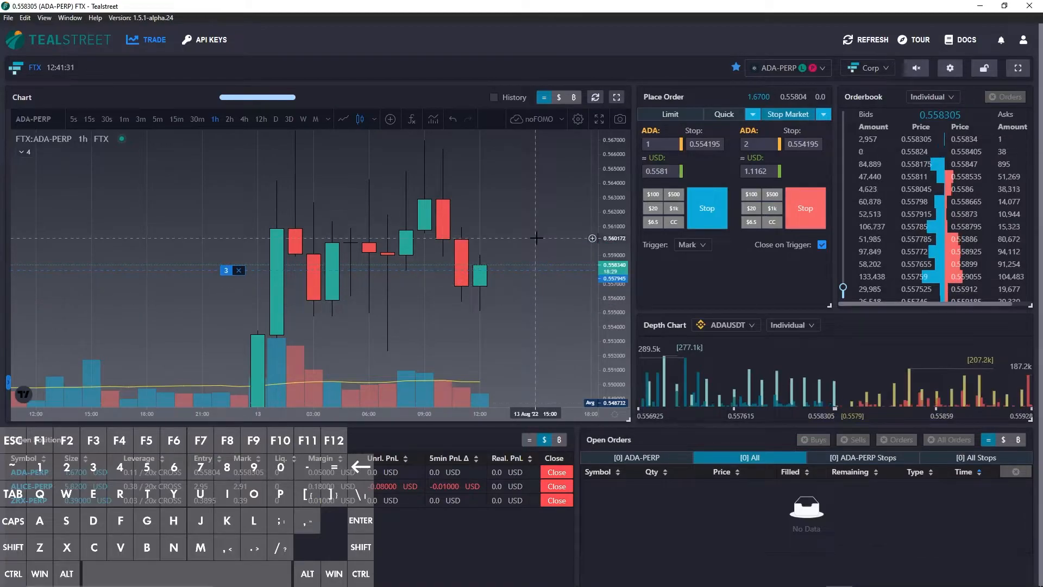
pyautogui.moveTo(543, 231)
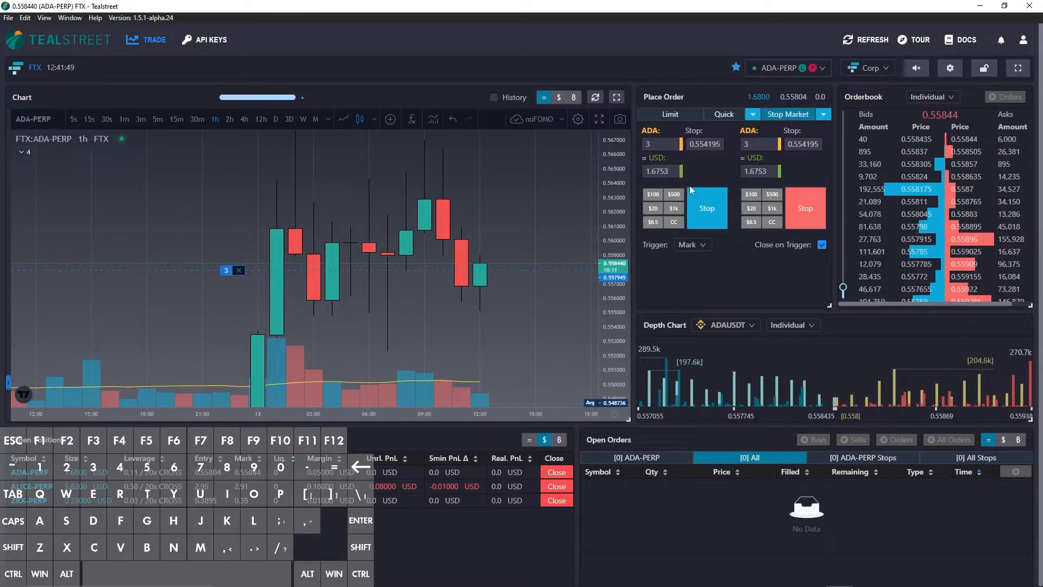
pyautogui.click(723, 114)
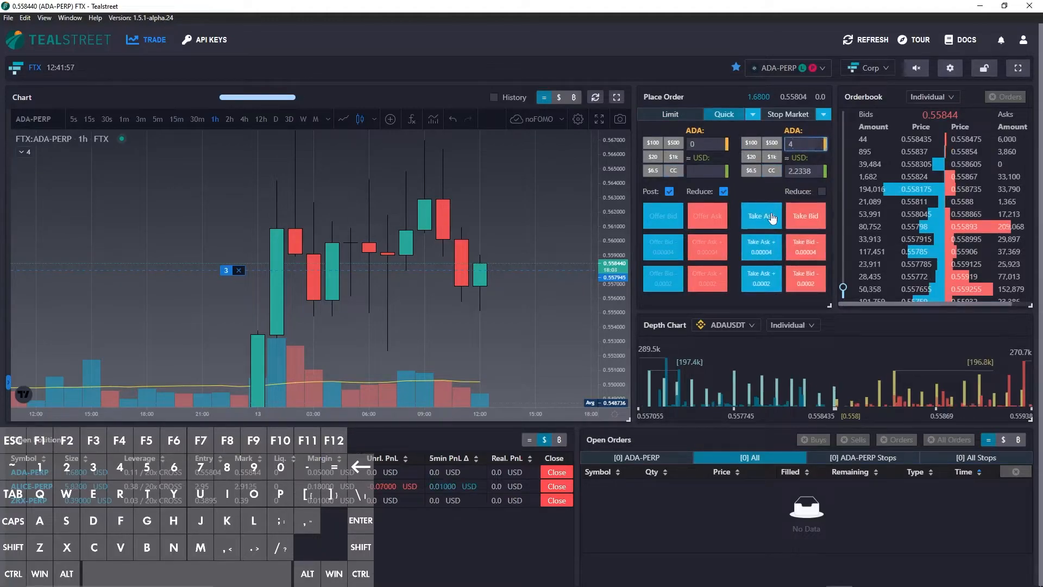
# Step: Buy 4 ADA at the best ask and place a 7 ADA closing sell stop for the whole position
pyautogui.click(761, 215)
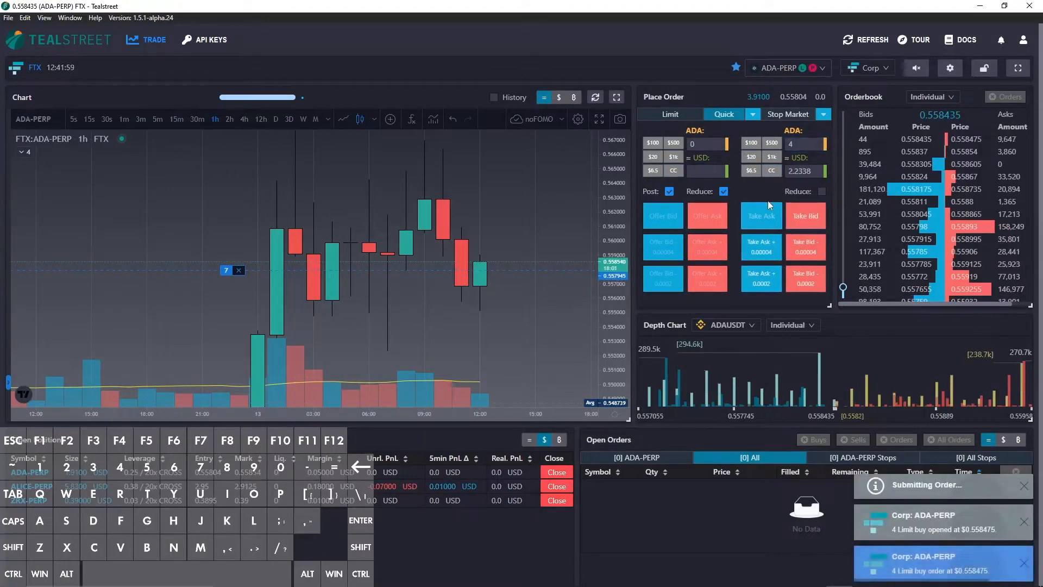
pyautogui.click(788, 114)
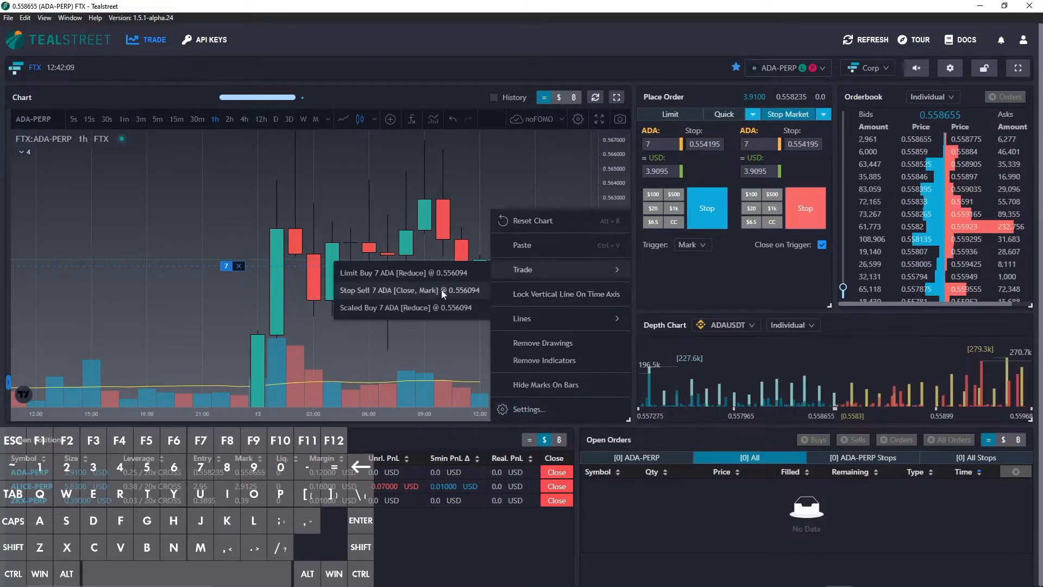
pyautogui.click(389, 290)
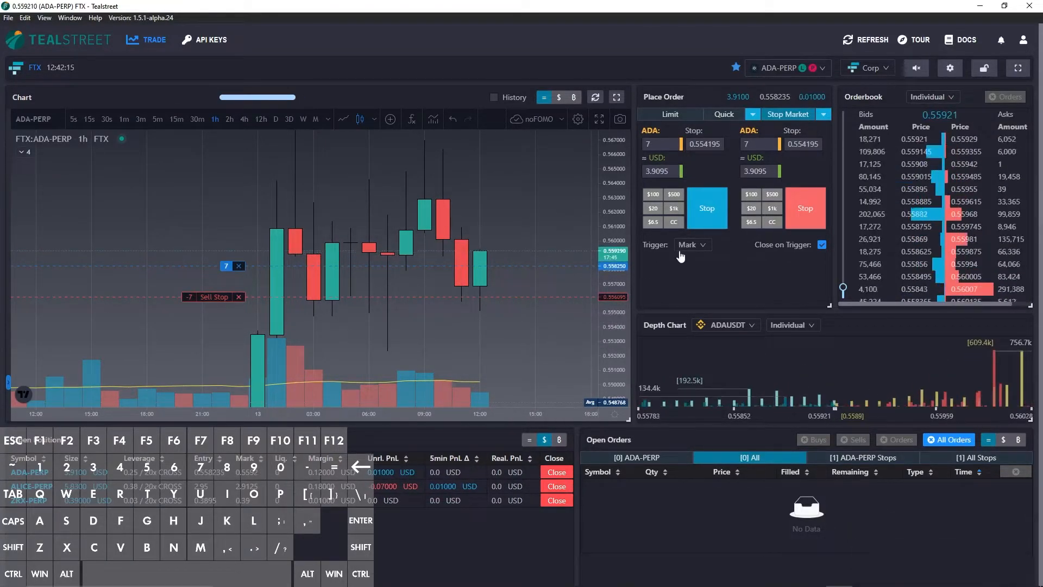
pyautogui.click(823, 114)
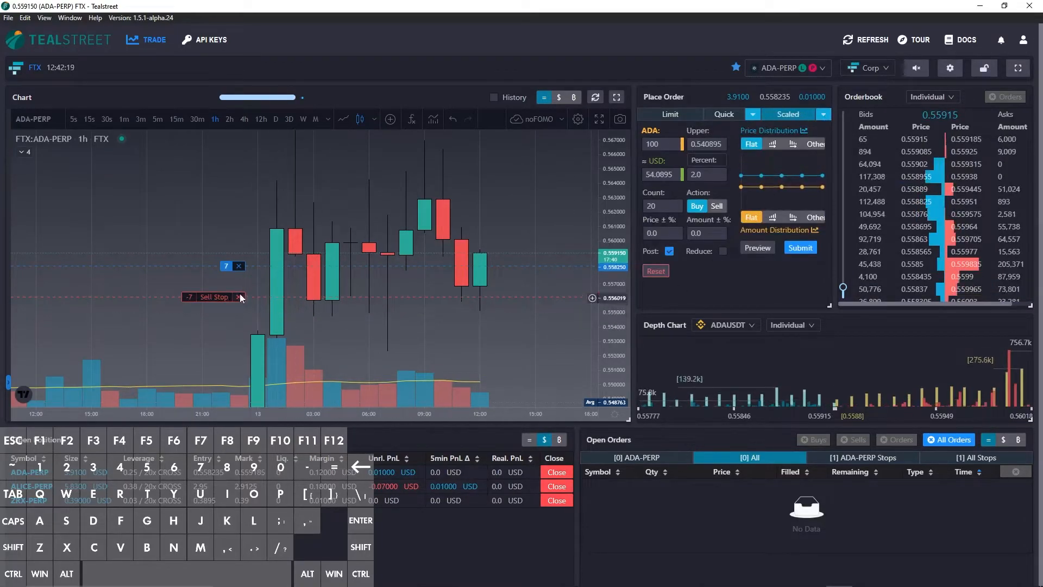
# Step: Cancel the 7 ADA sell stop and set the scaled 100 ADA buy's upper price on the chart
pyautogui.click(239, 297)
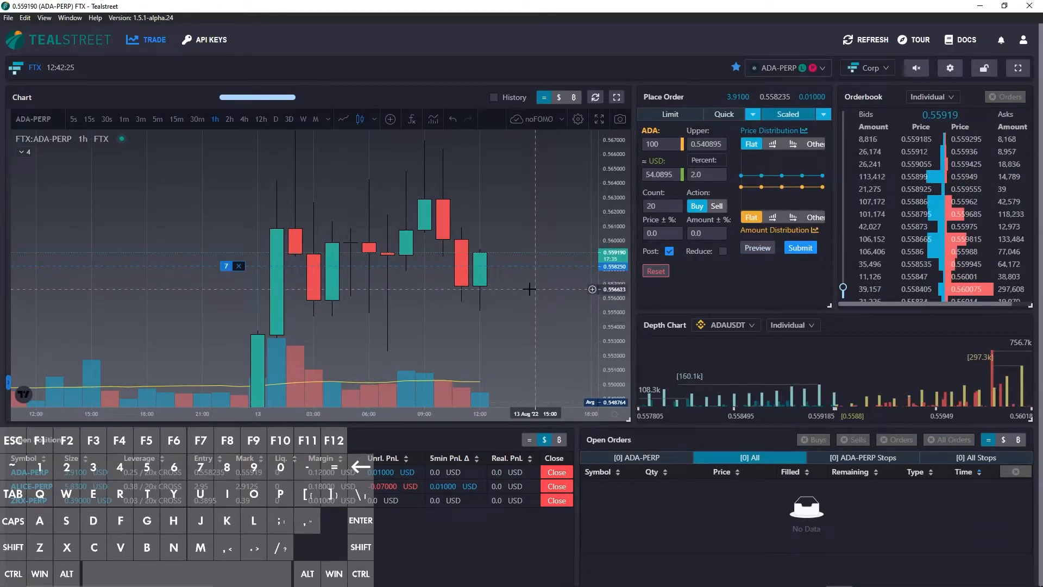
pyautogui.click(758, 247)
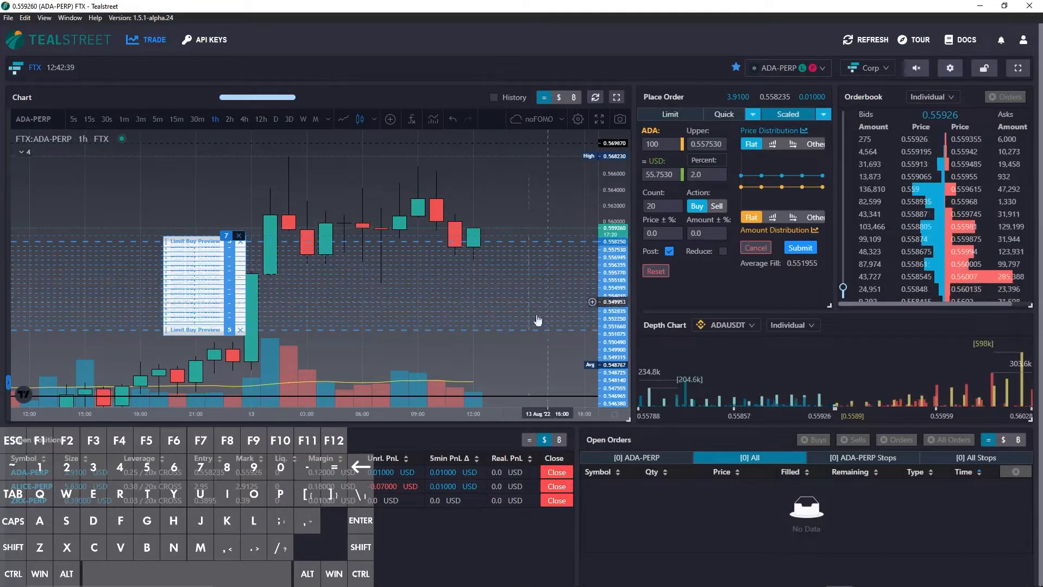
pyautogui.moveTo(550, 305)
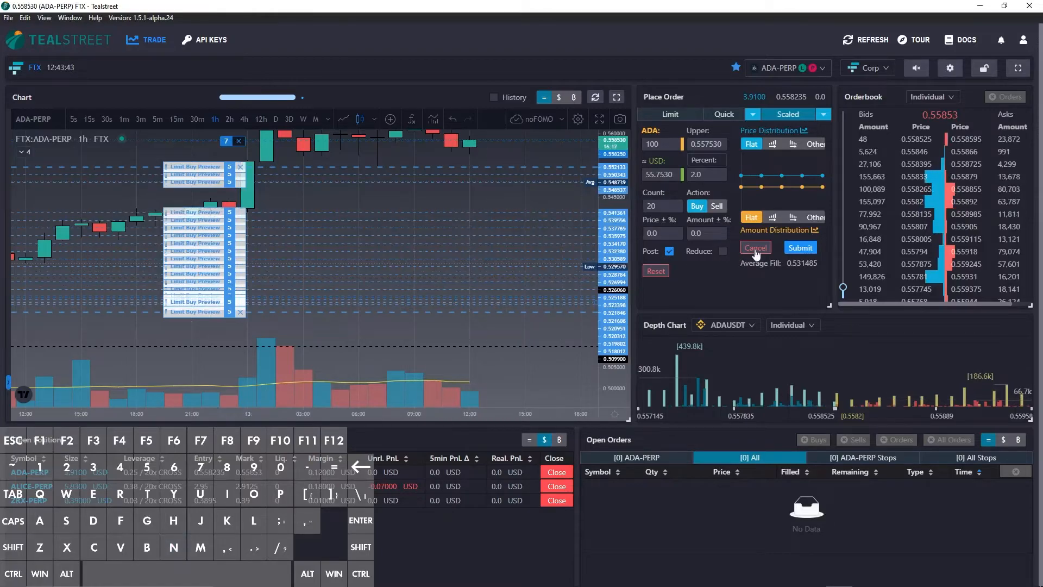
# Step: Cancel the scaled buy preview, leaving ADA-PERP with no open orders, and widen the chart's price history
pyautogui.click(755, 247)
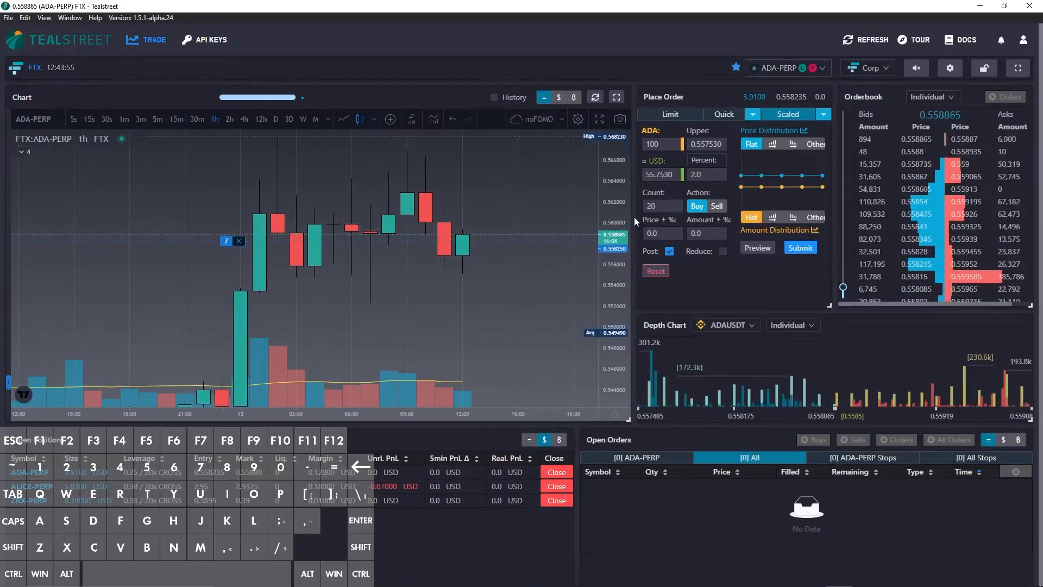
pyautogui.moveTo(514, 287)
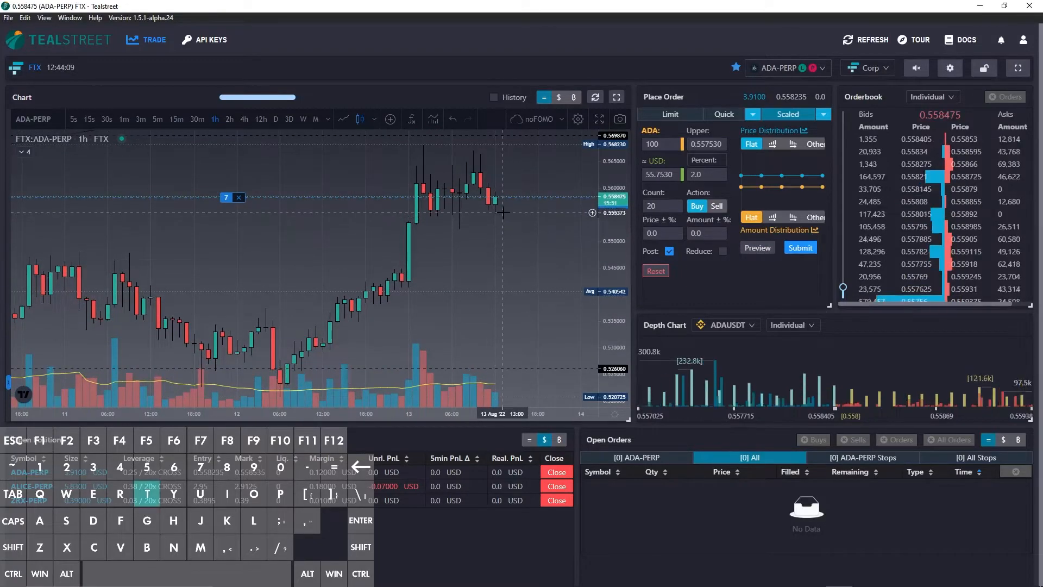
pyautogui.click(757, 247)
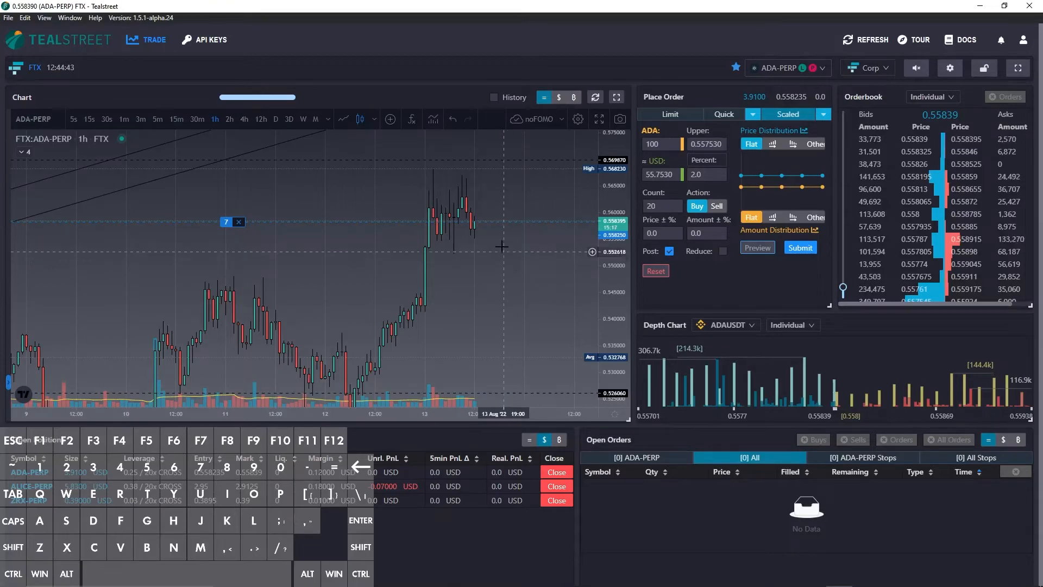
# Step: Re-preview the scaled buy and submit it as twenty 5 ADA limit orders on ADA-PERP
pyautogui.click(757, 247)
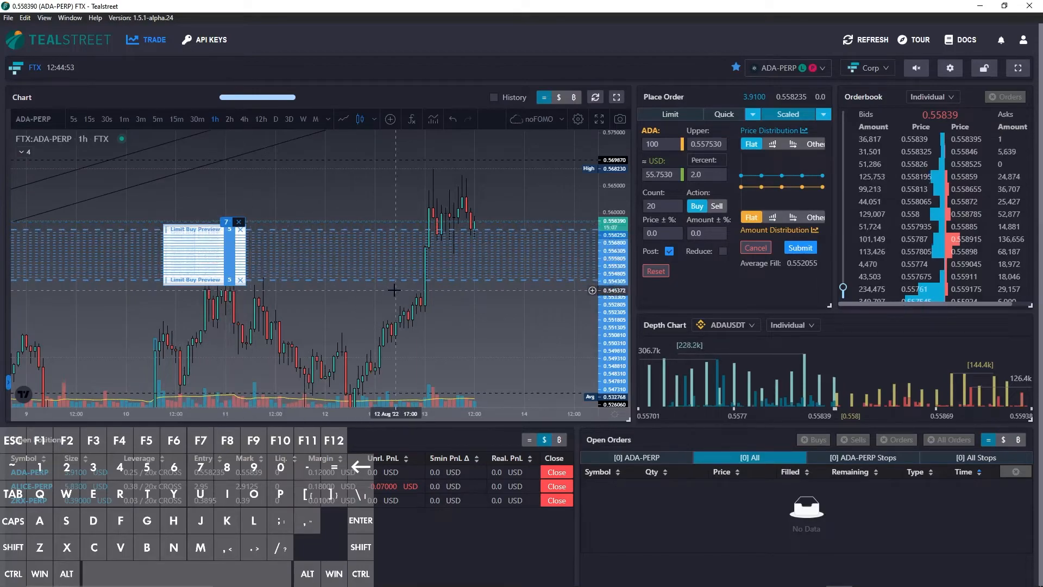
pyautogui.moveTo(492, 318)
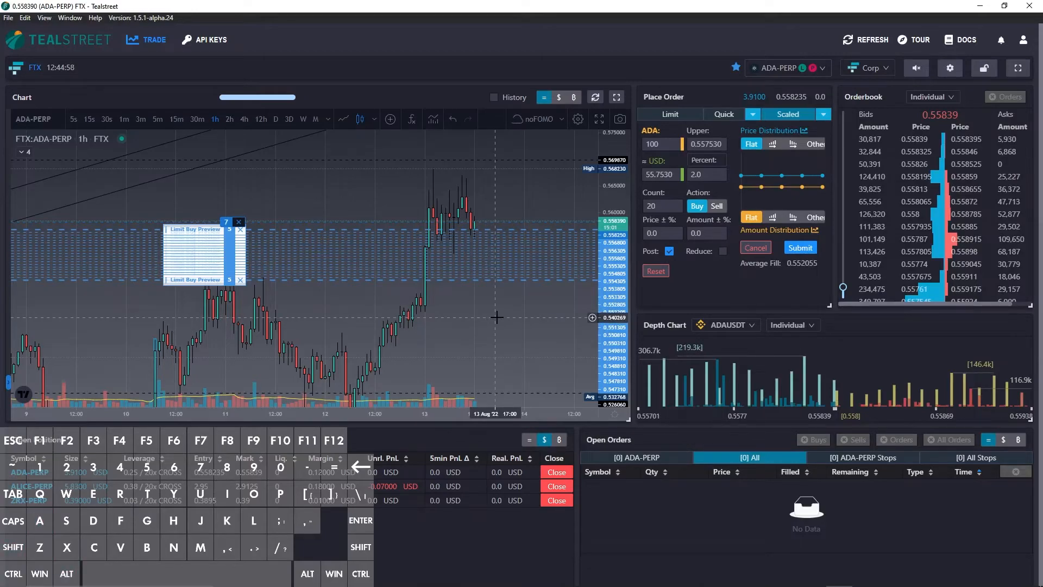
pyautogui.click(800, 247)
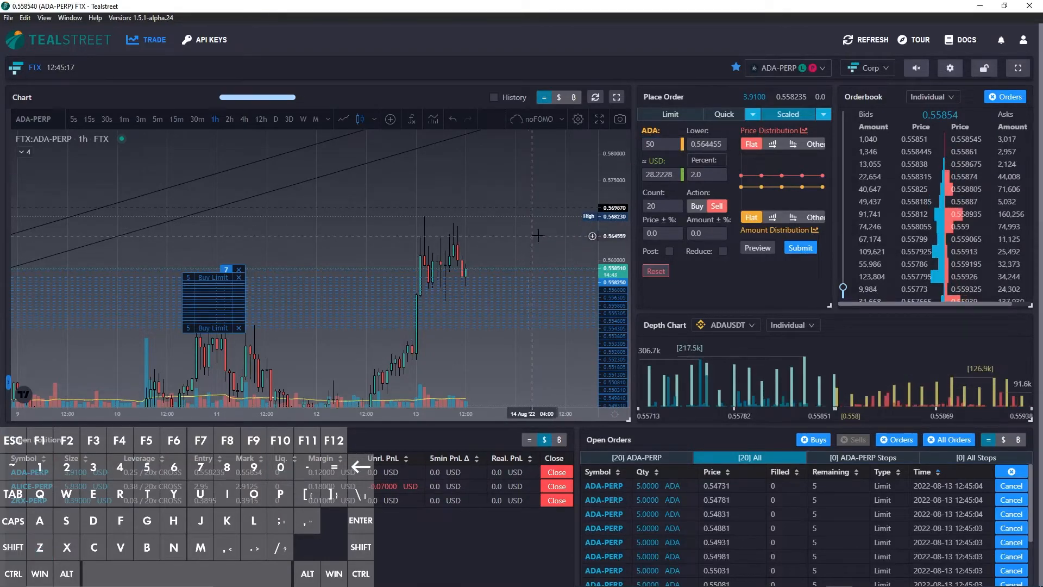
# Step: Anchor the 50 ADA scaled sell at 0.564455 on the chart and preview its 20 limits above market
pyautogui.click(757, 248)
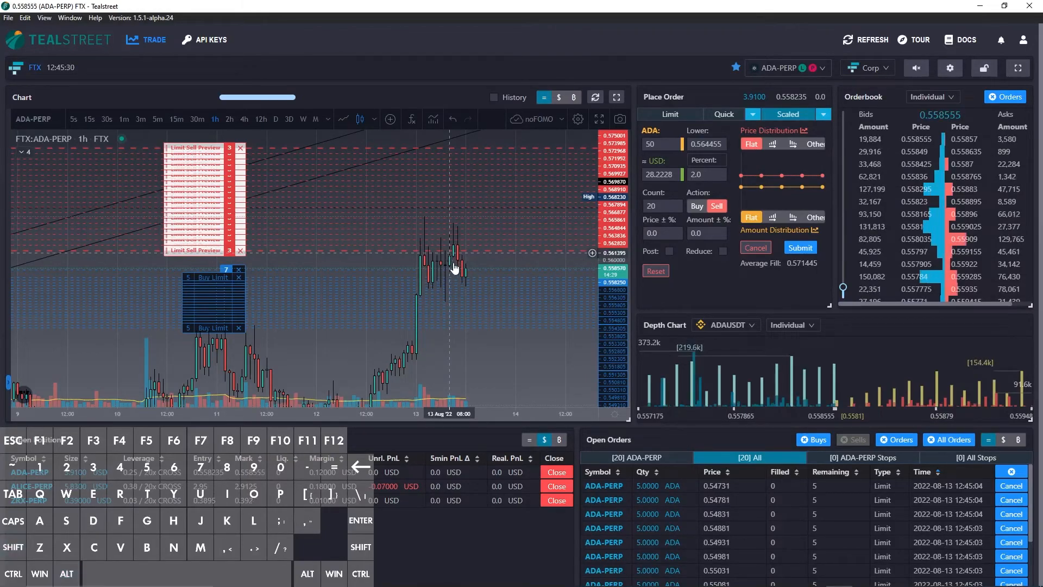
pyautogui.moveTo(610, 293)
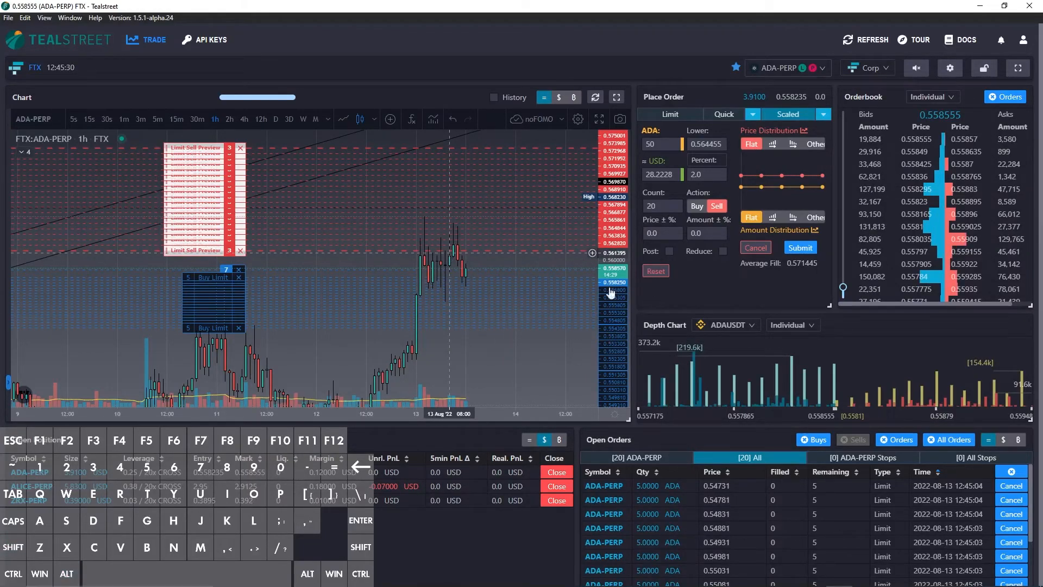
pyautogui.click(800, 248)
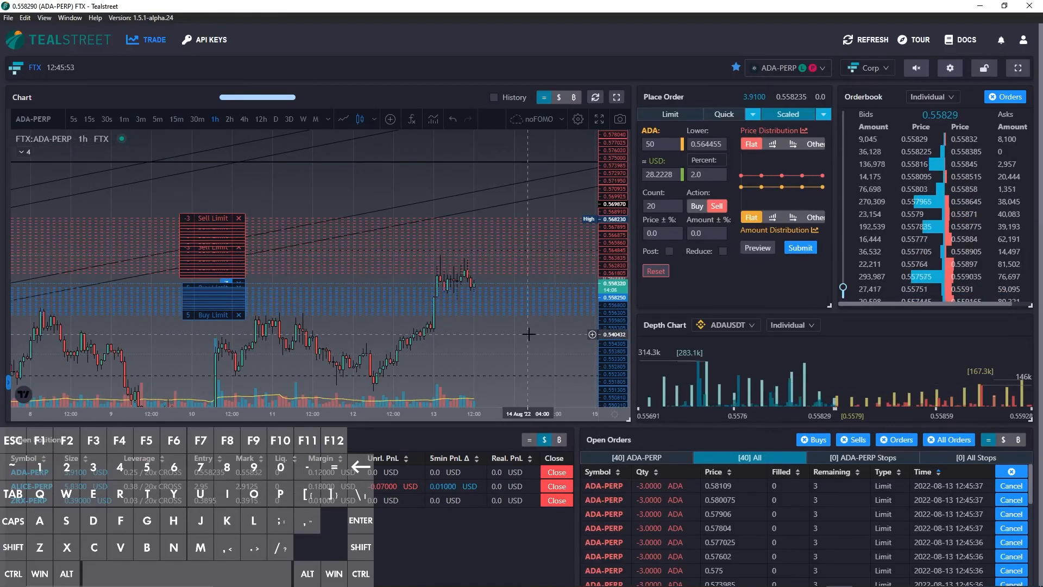
pyautogui.moveTo(539, 303)
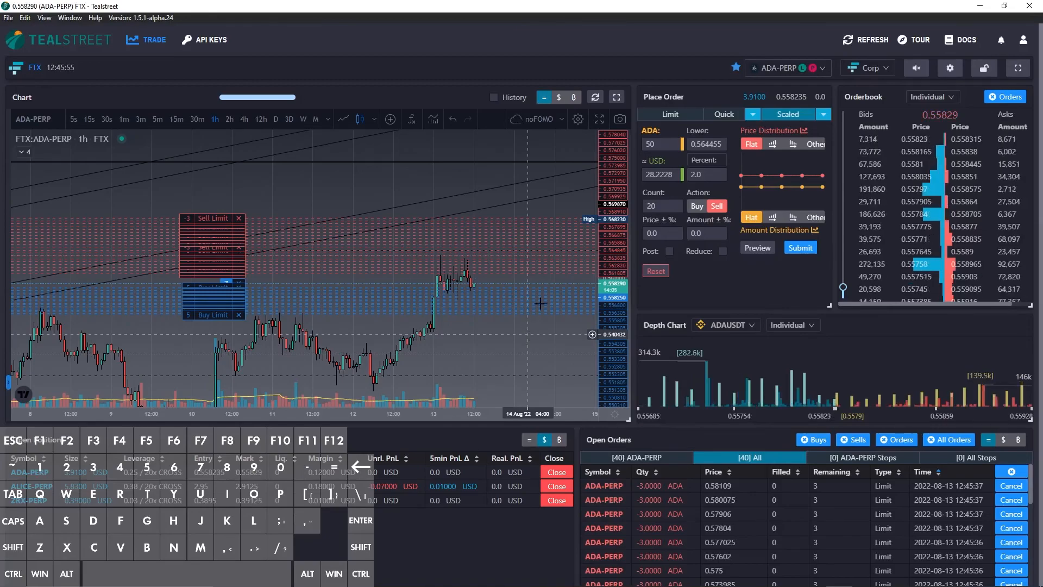